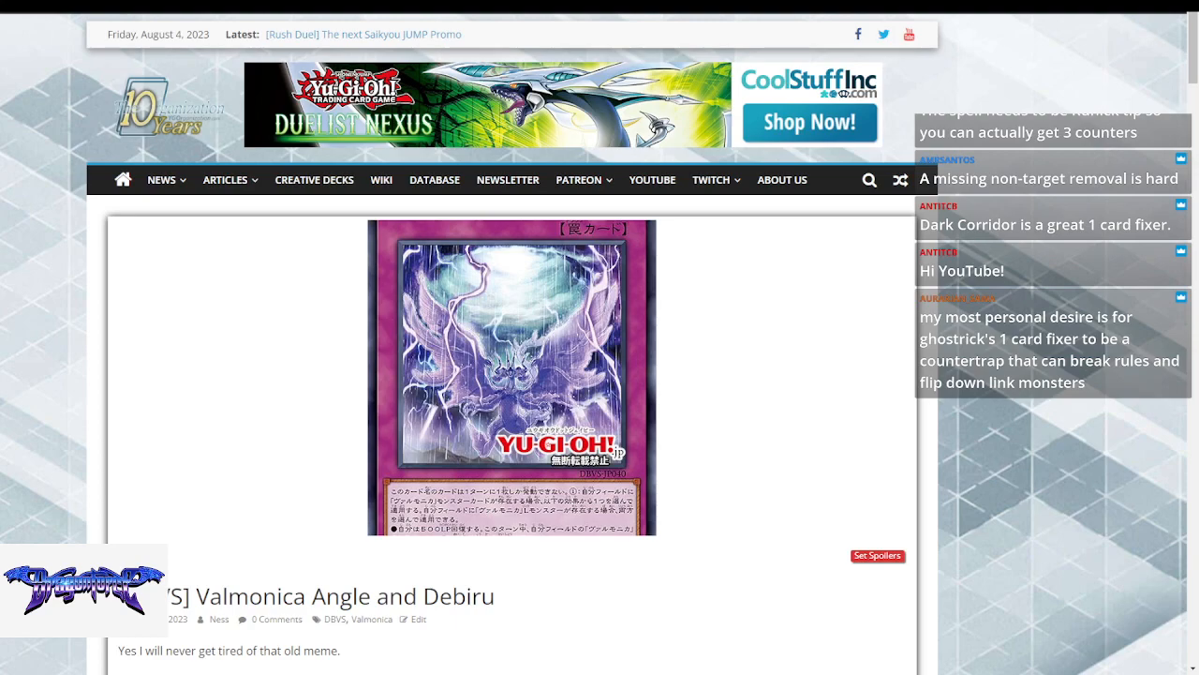
- Scroll past the title and intro to Angelo Valmonica's effects and translation note
{"action": "scroll", "scroll_direction": "down", "scroll_amount": 3}
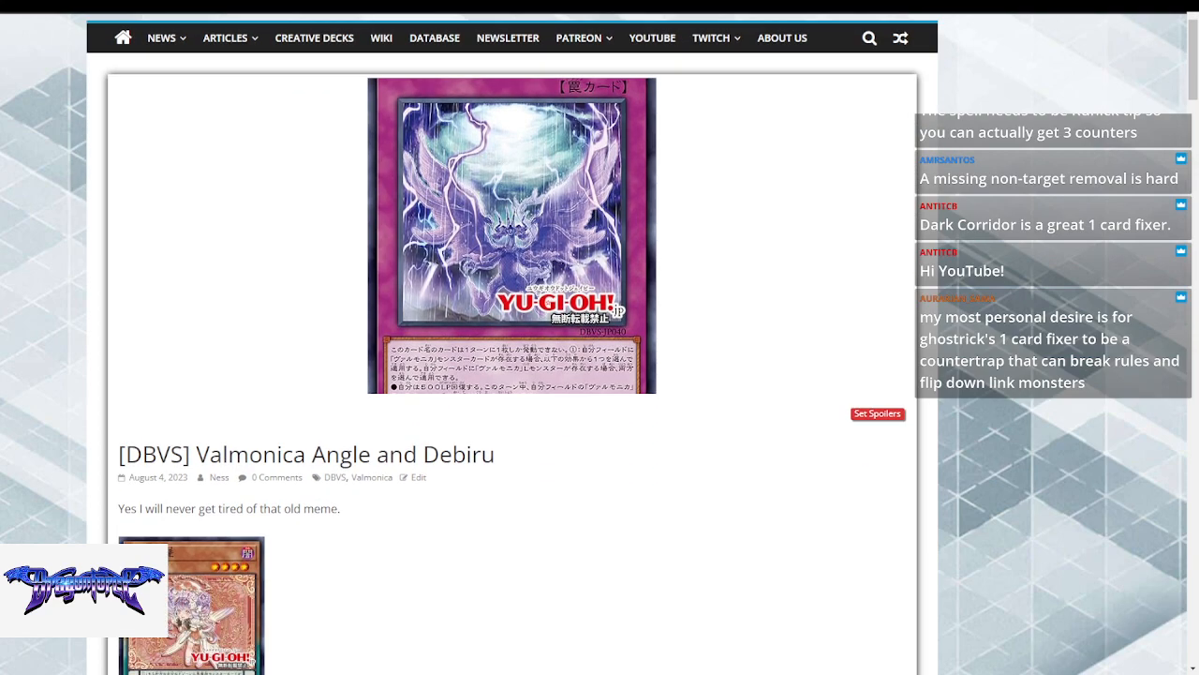
{"action": "scroll", "scroll_direction": "down", "scroll_amount": 3}
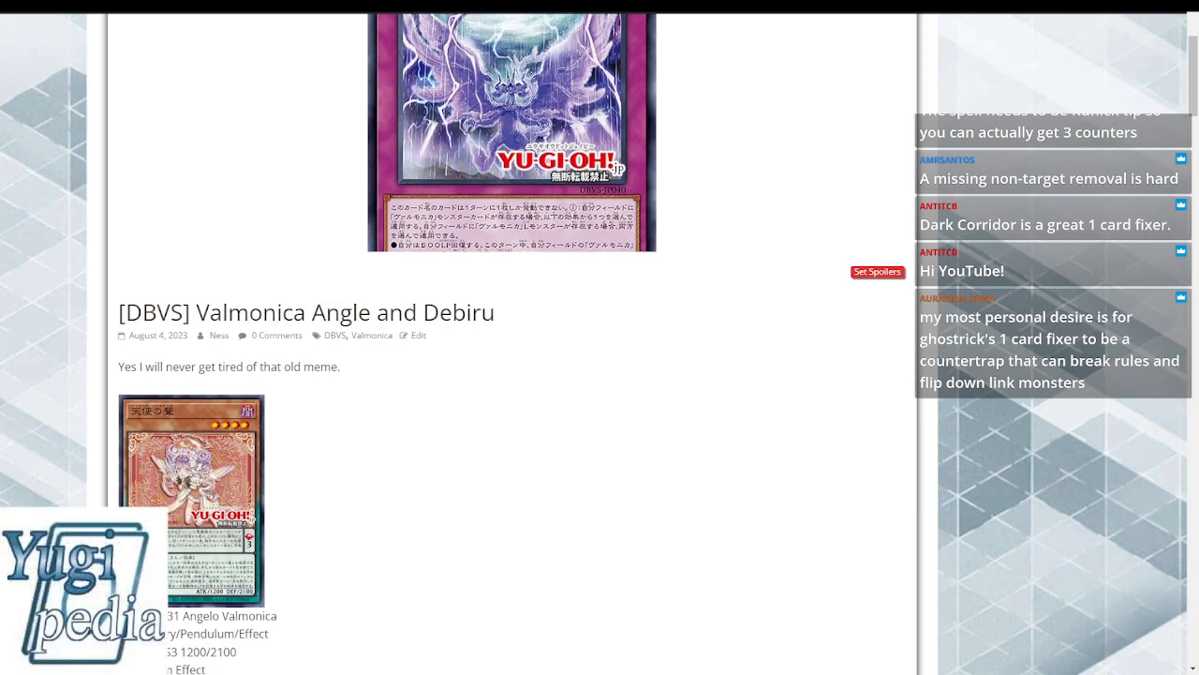
{"action": "mouse_move", "coordinate": [346, 369]}
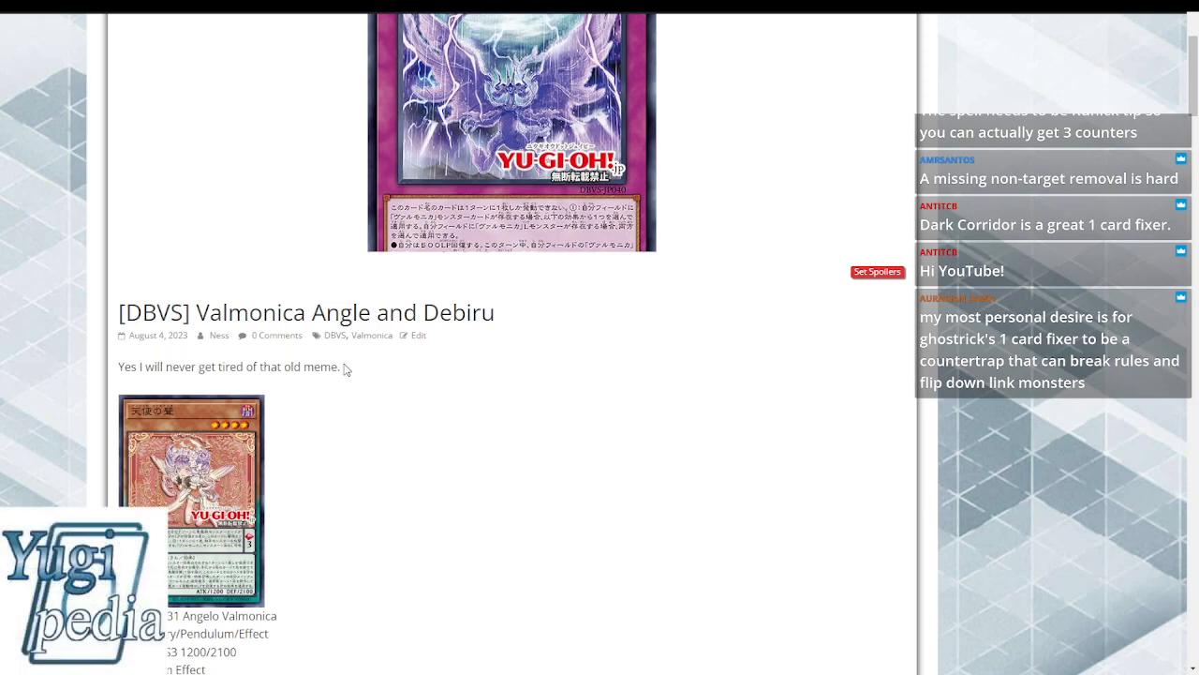
{"action": "scroll", "scroll_direction": "down", "scroll_amount": 3}
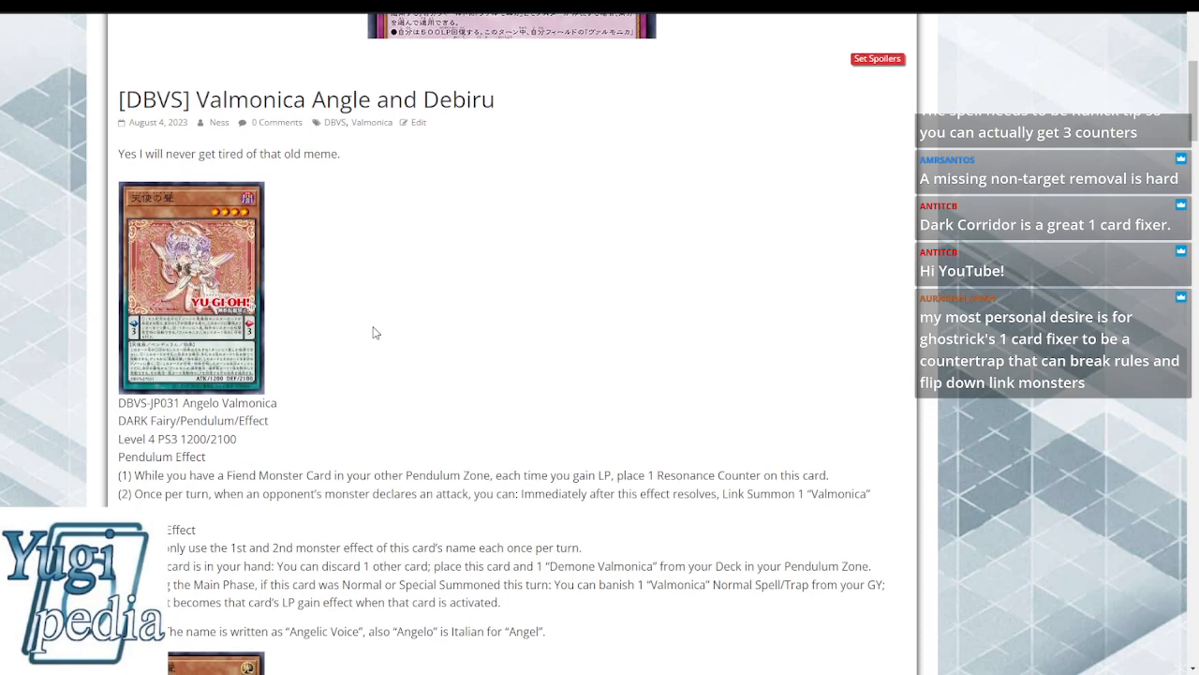
{"action": "scroll", "scroll_direction": "down", "scroll_amount": 3}
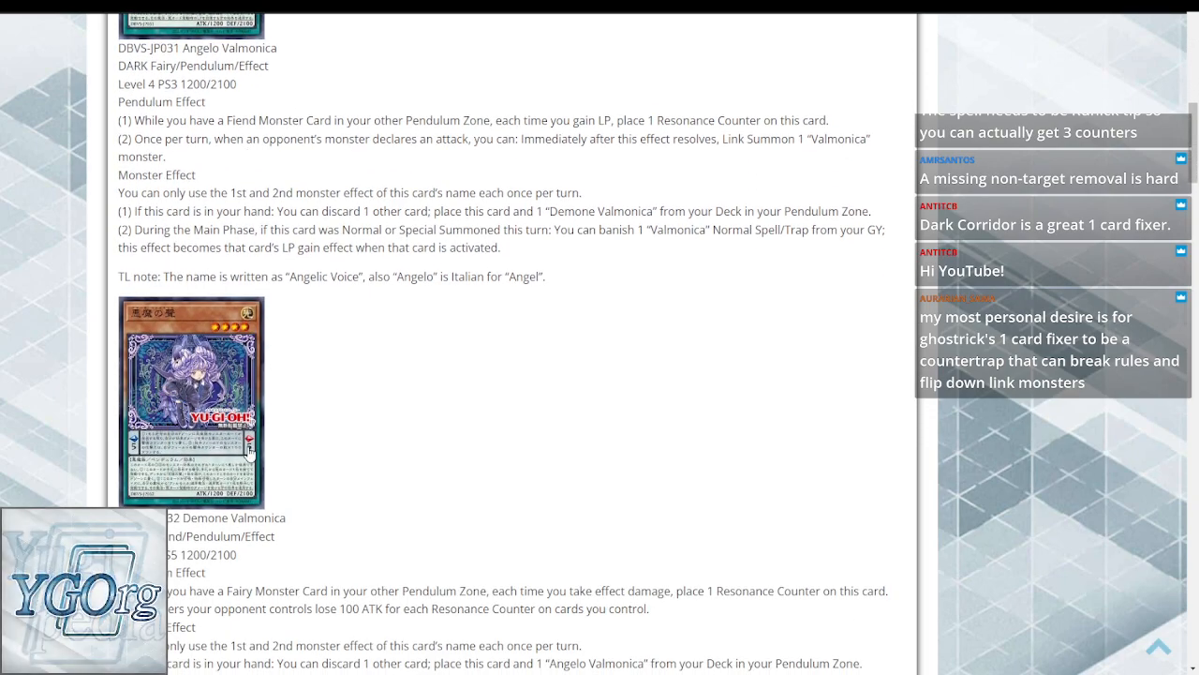
{"action": "scroll", "scroll_direction": "up", "scroll_amount": 3}
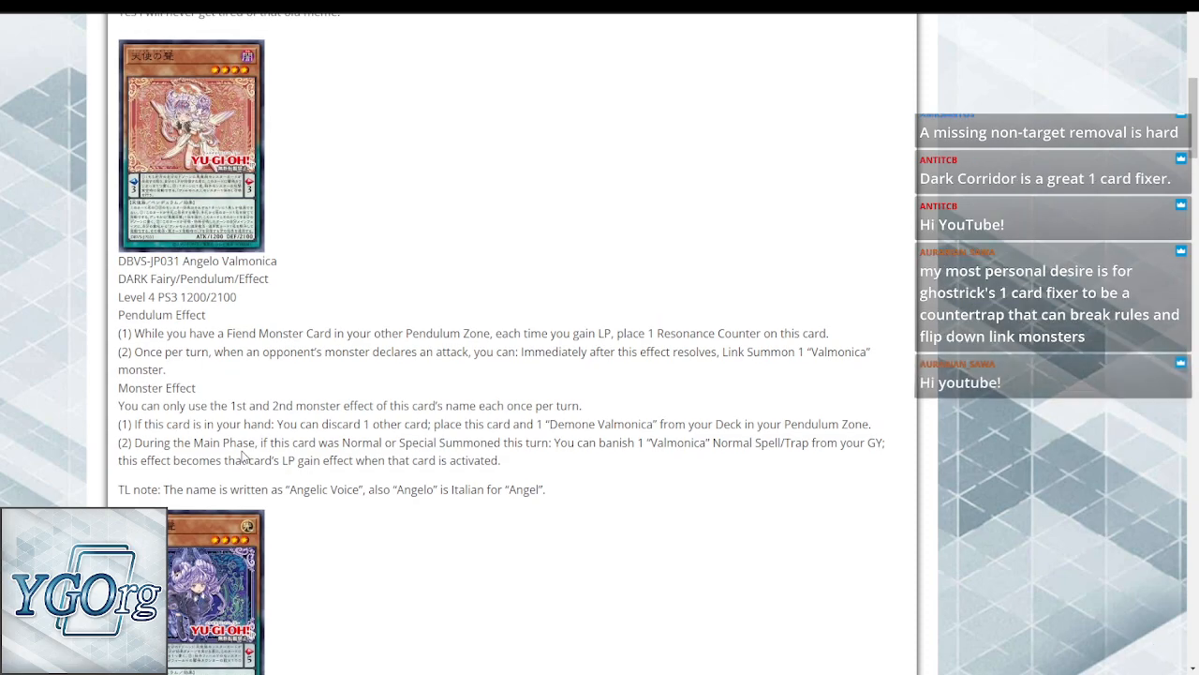
{"action": "scroll", "scroll_direction": "down", "scroll_amount": 3}
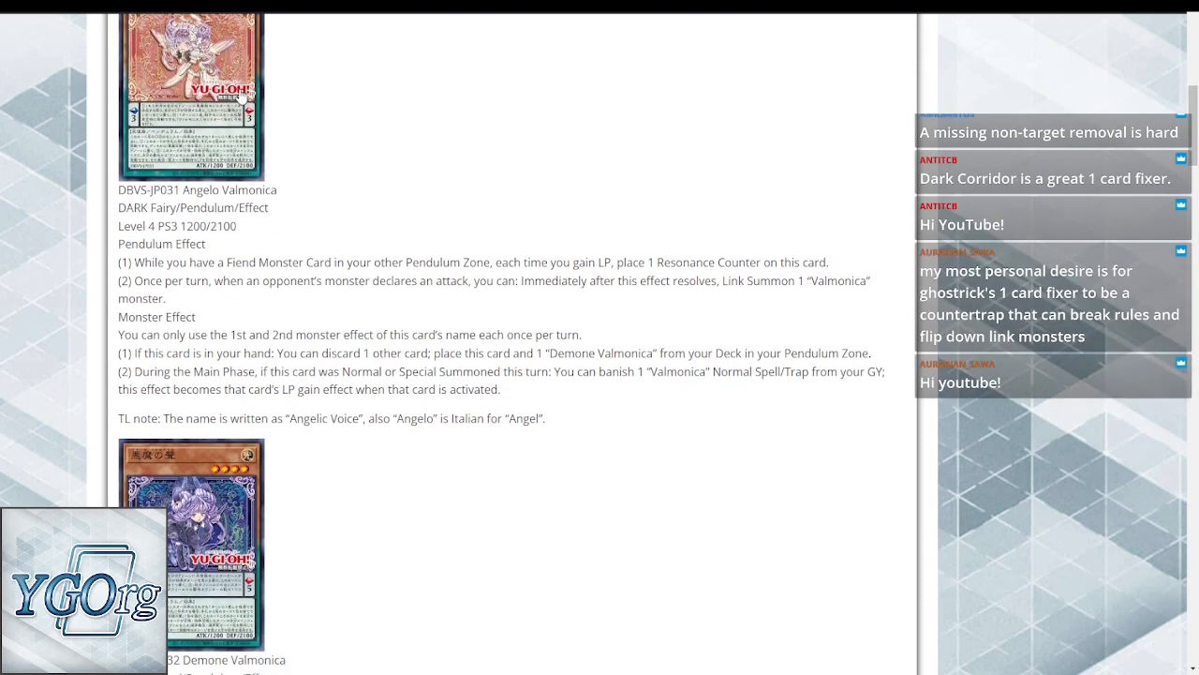
{"action": "scroll", "scroll_direction": "down", "scroll_amount": 3}
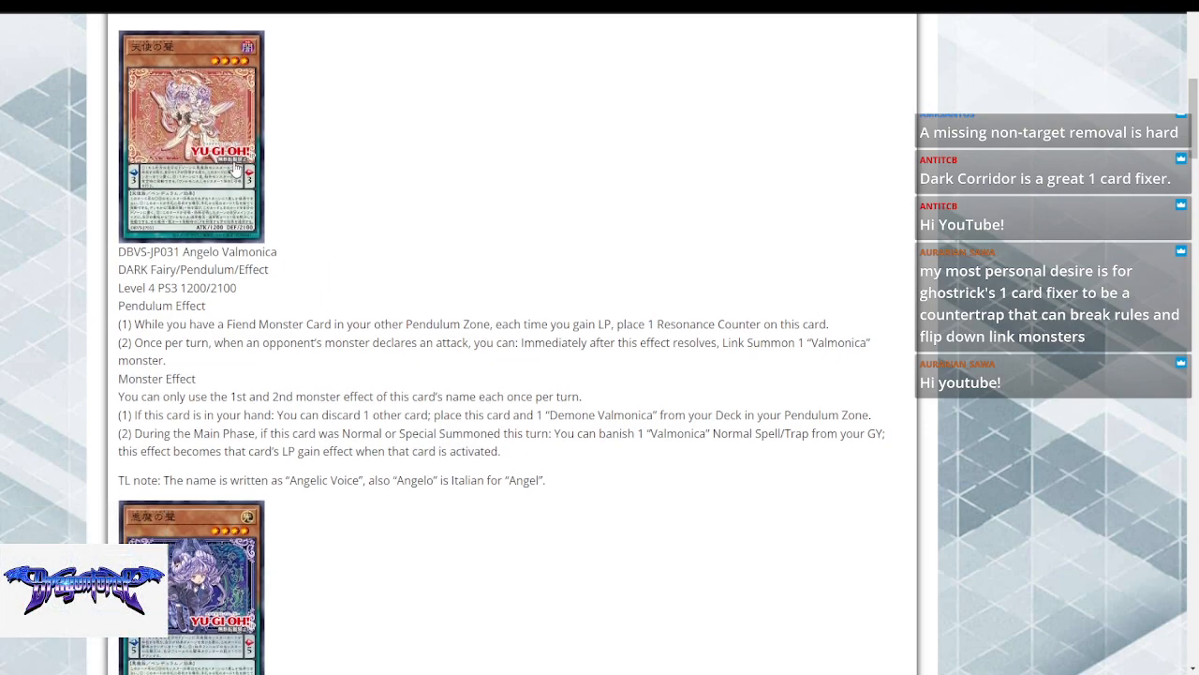
- Scroll down to bring Demone Valmonica's card image, stats and pendulum effect into view
{"action": "scroll", "scroll_direction": "down", "scroll_amount": 3}
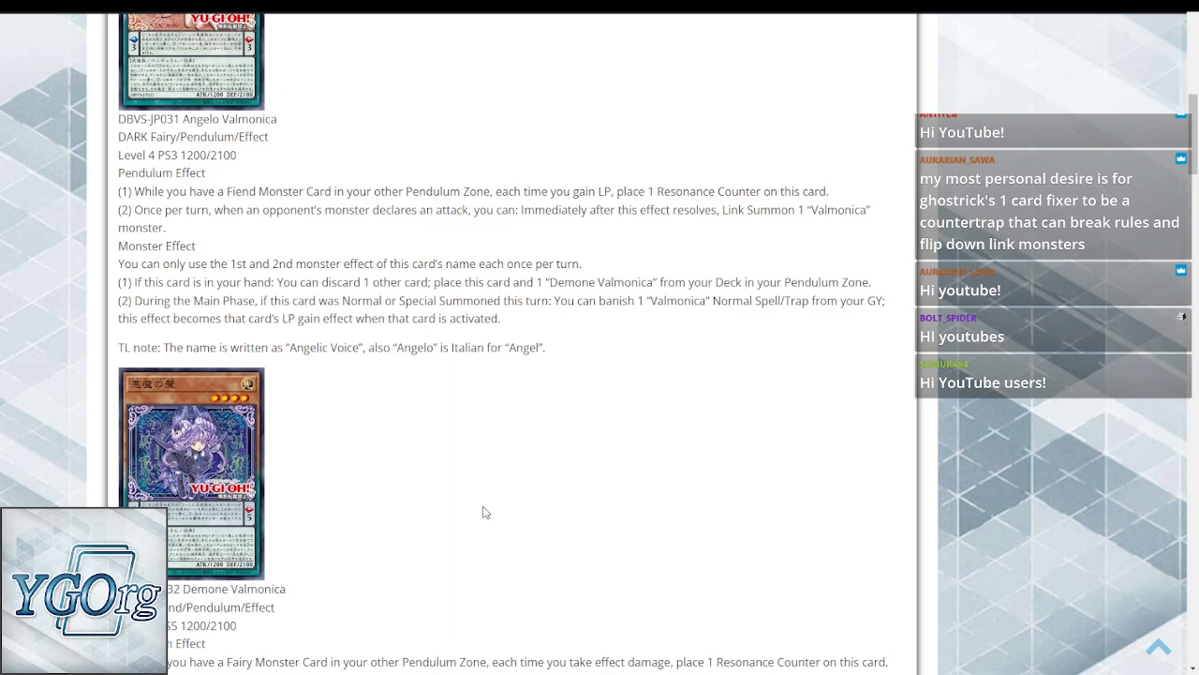
{"action": "mouse_move", "coordinate": [481, 510]}
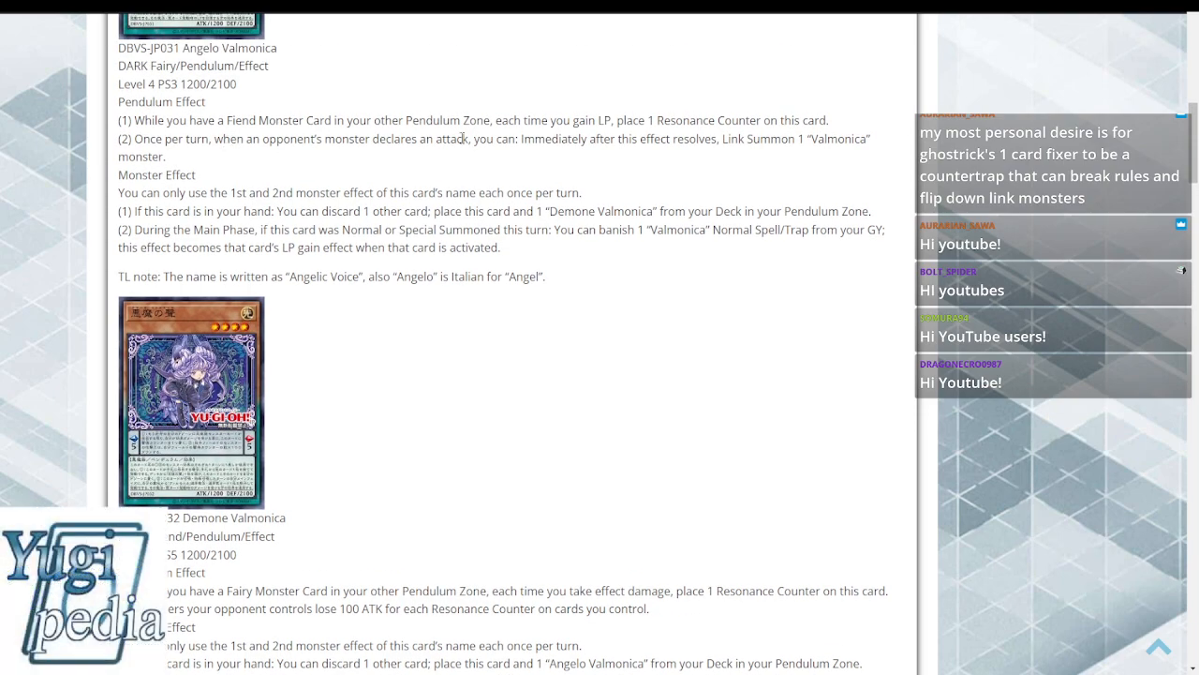
{"action": "mouse_move", "coordinate": [197, 160]}
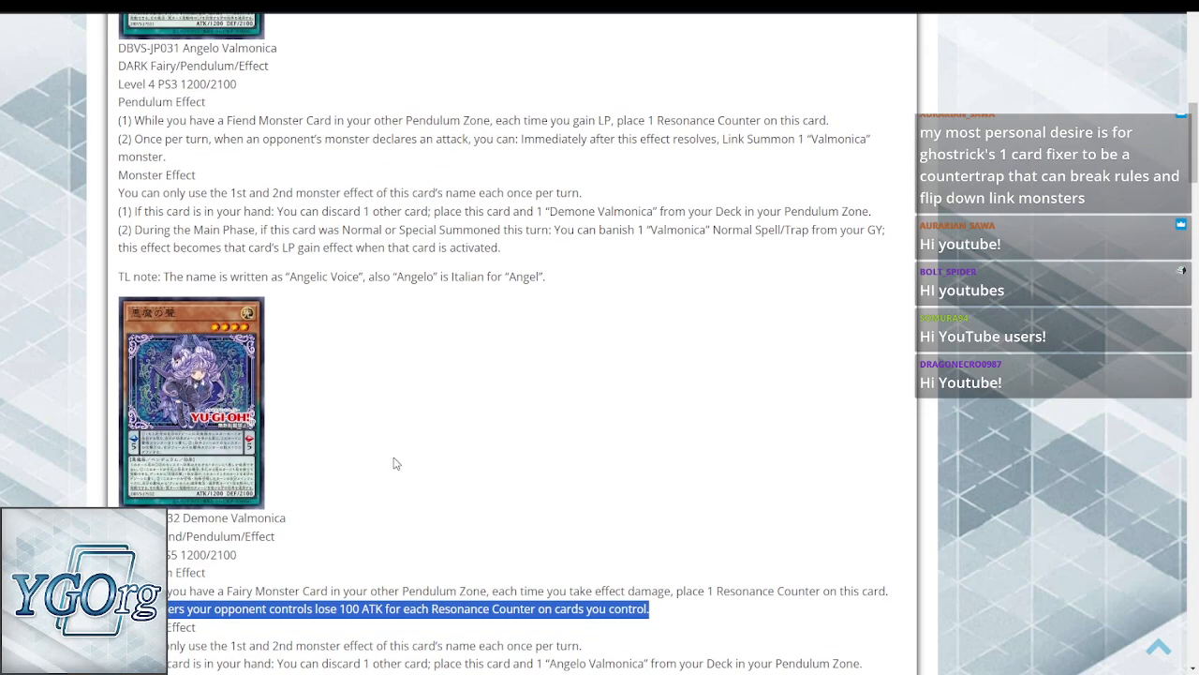
- Recheck Angelo Valmonica, then show Demone Valmonica's effects and 'Demonic Voice' note
{"action": "scroll", "scroll_direction": "down", "scroll_amount": 3}
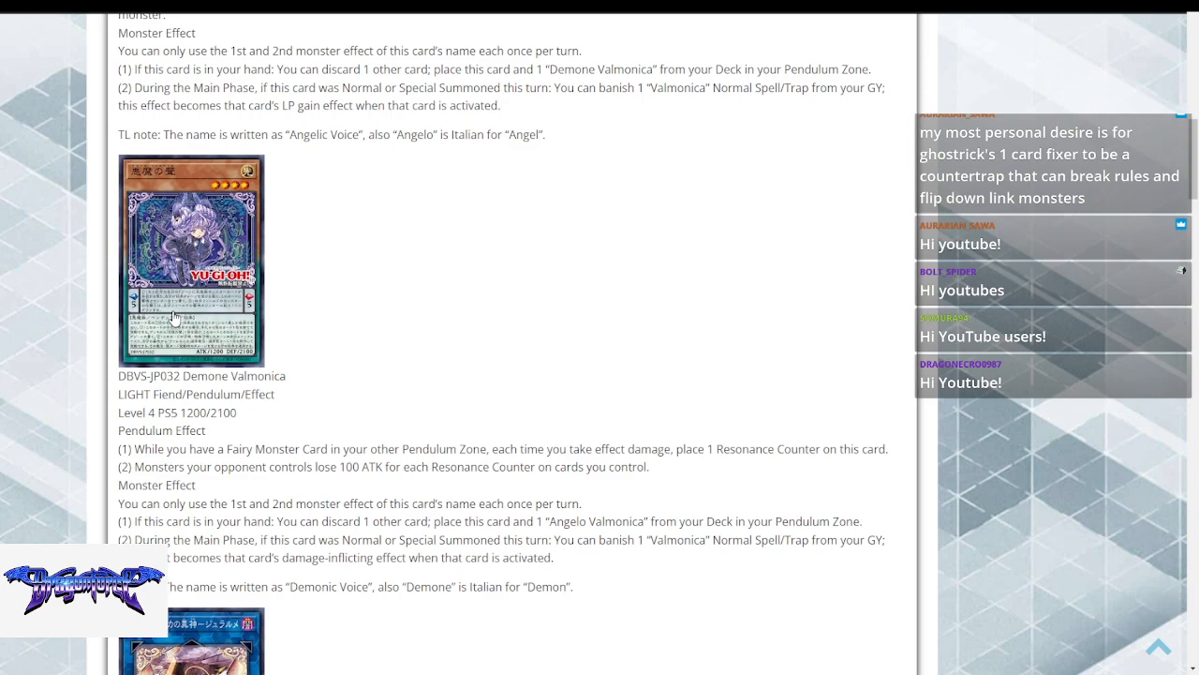
{"action": "mouse_move", "coordinate": [352, 94]}
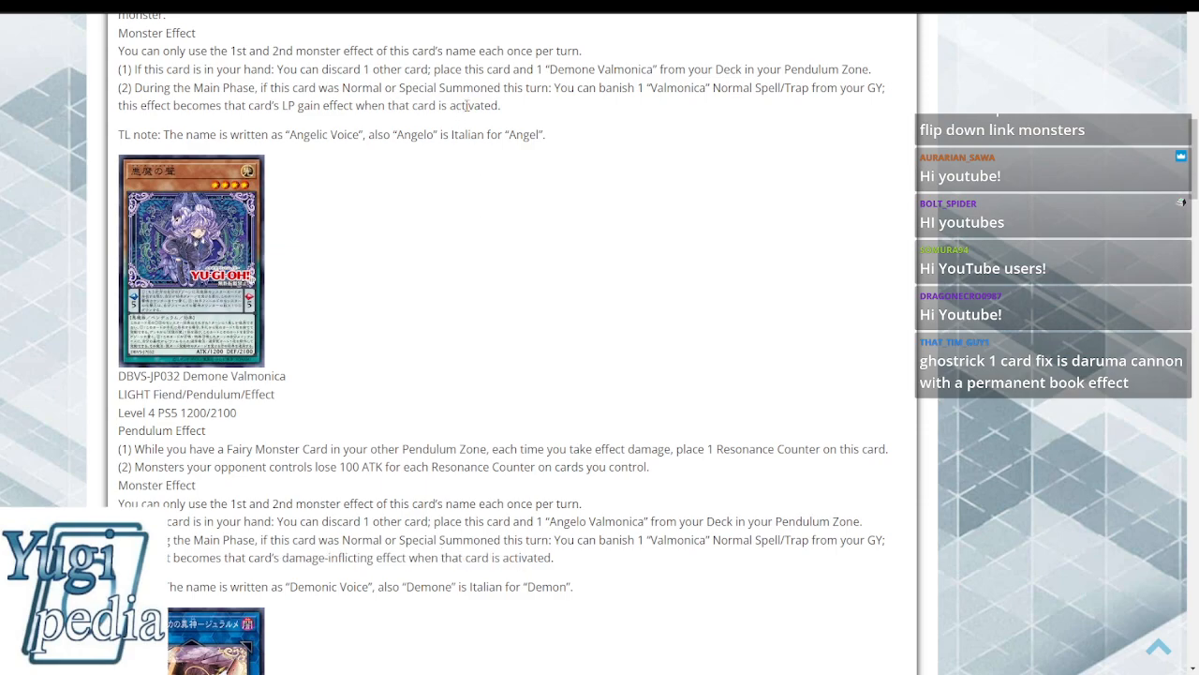
{"action": "mouse_move", "coordinate": [484, 301]}
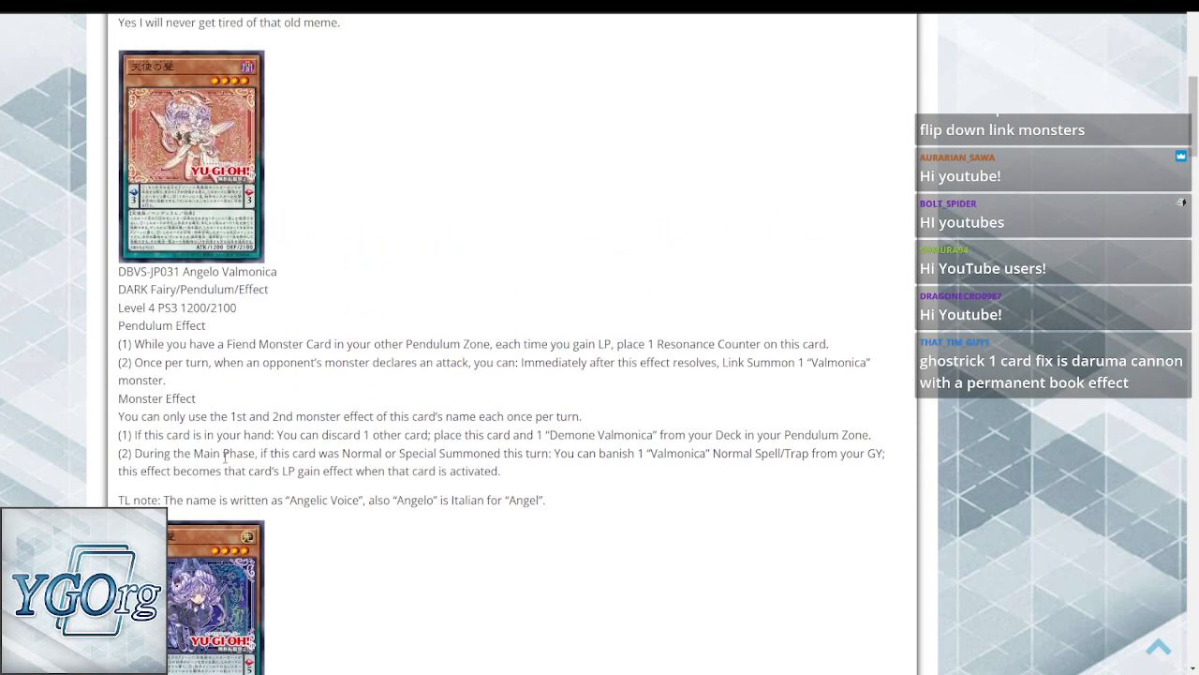
{"action": "scroll", "scroll_direction": "up", "scroll_amount": 3}
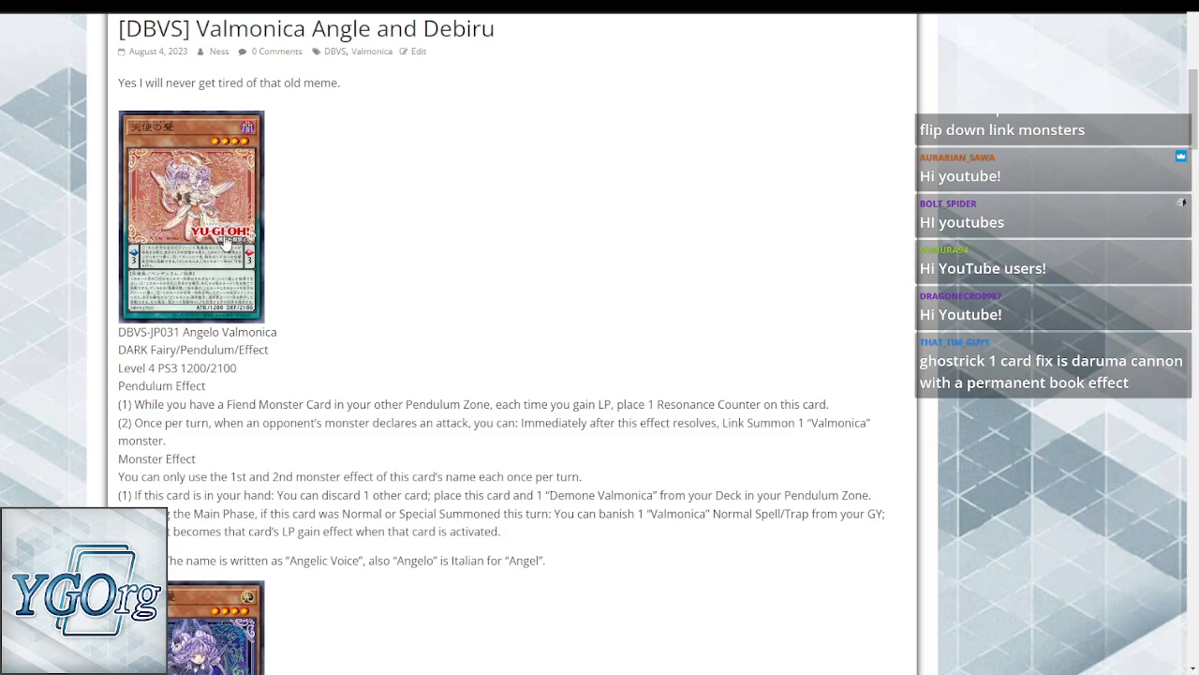
{"action": "scroll", "scroll_direction": "down", "scroll_amount": 3}
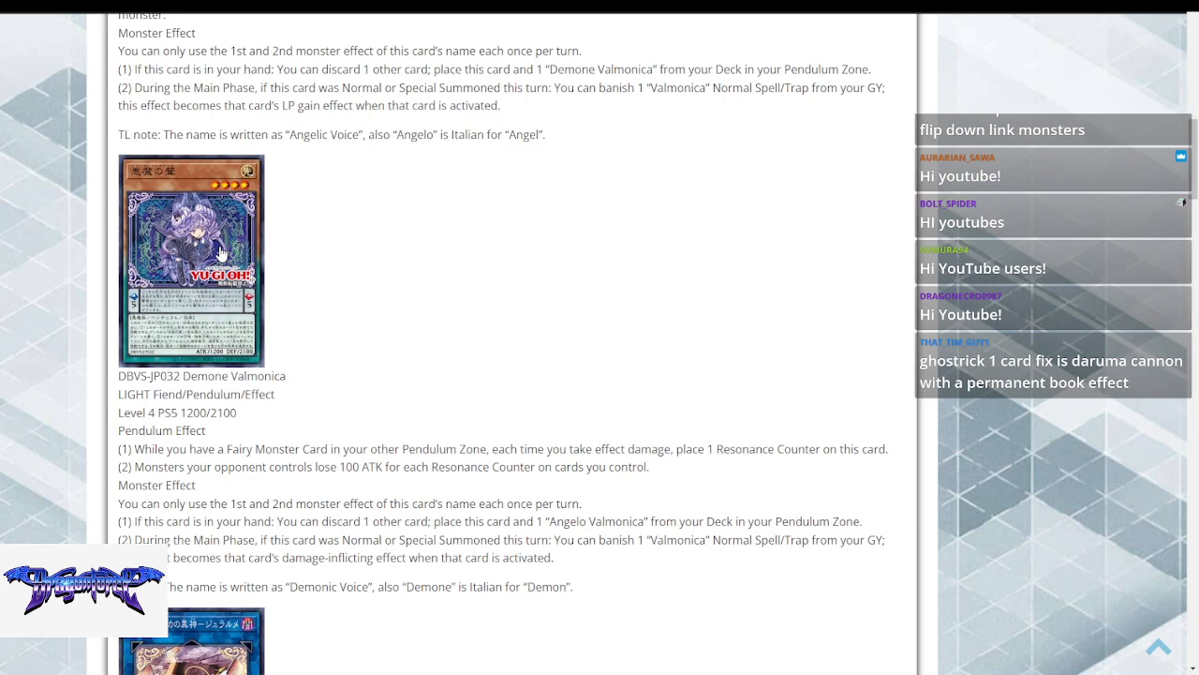
- Highlight Giurarme's summon condition requiring a Fairy monster with 3 Resonance Counters
{"action": "scroll", "scroll_direction": "down", "scroll_amount": 3}
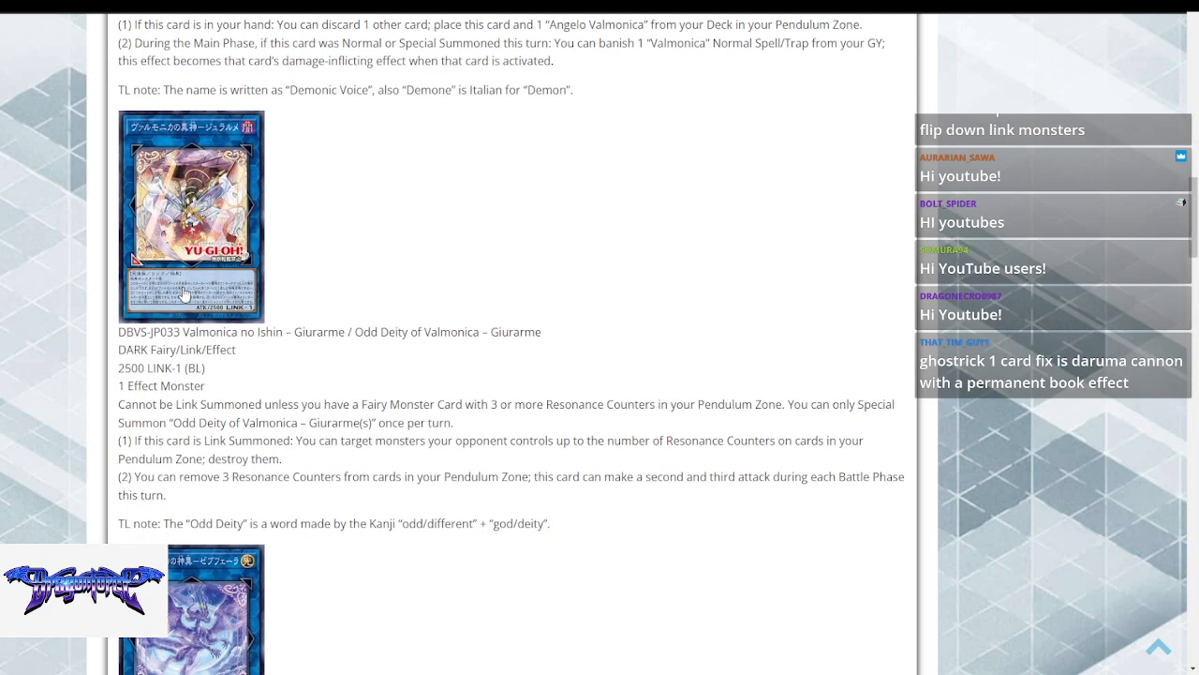
{"action": "scroll", "scroll_direction": "down", "scroll_amount": 3}
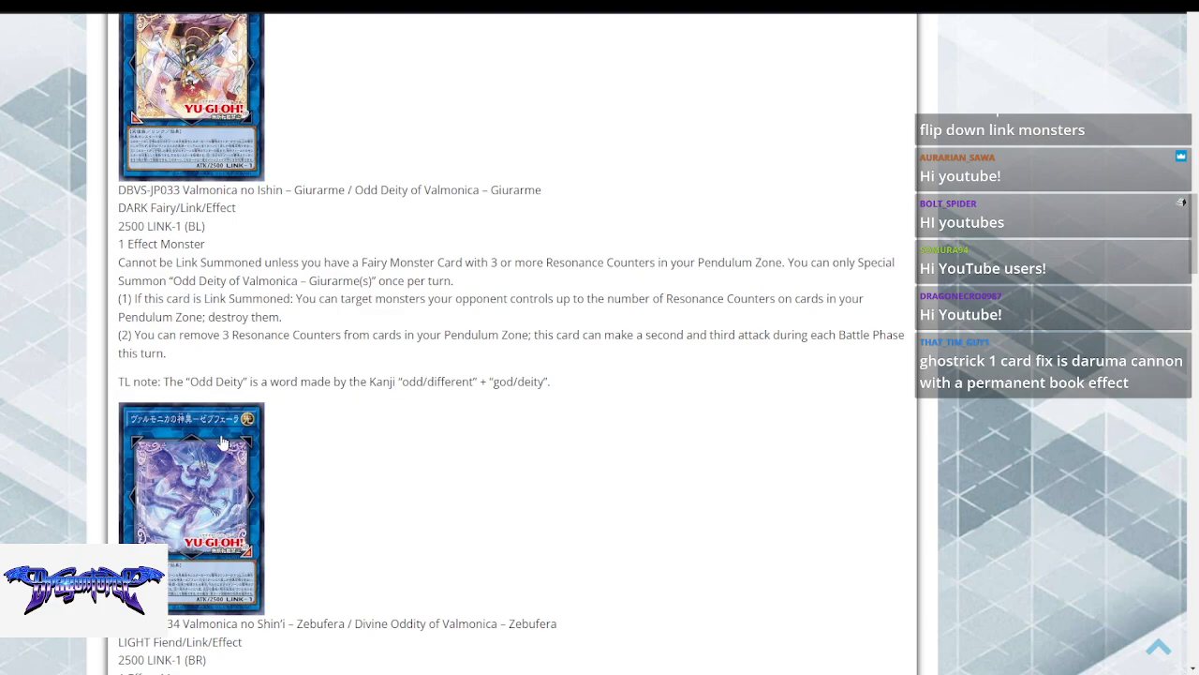
{"action": "scroll", "scroll_direction": "down", "scroll_amount": 3}
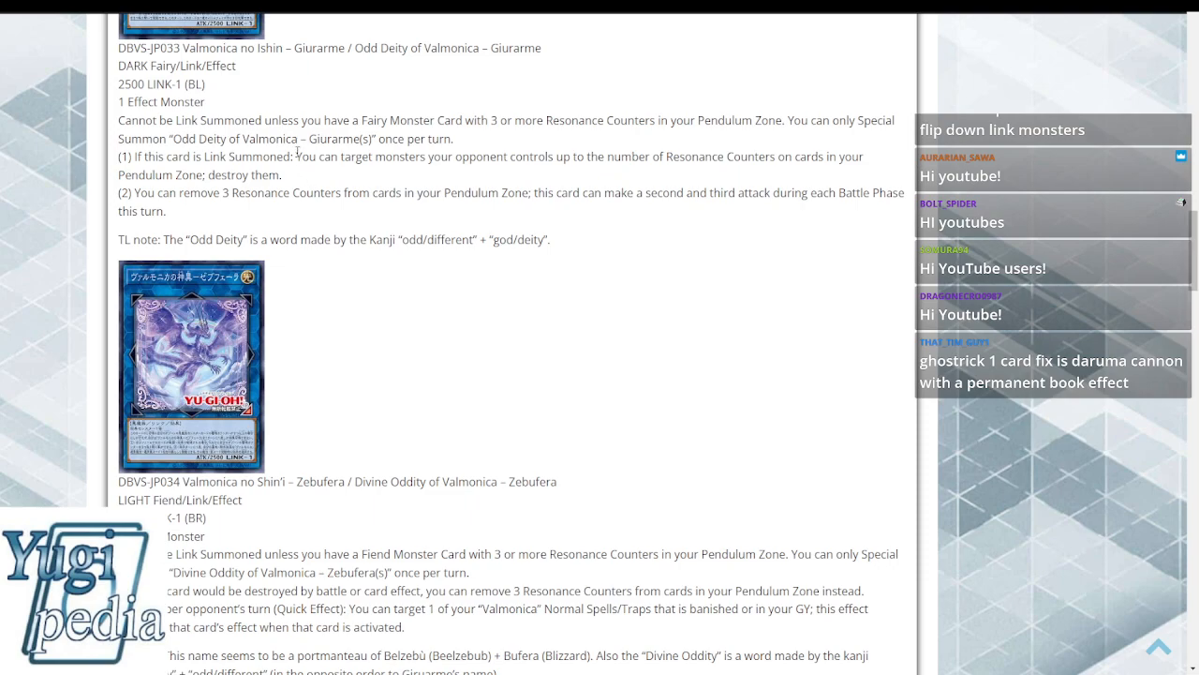
{"action": "mouse_move", "coordinate": [455, 120]}
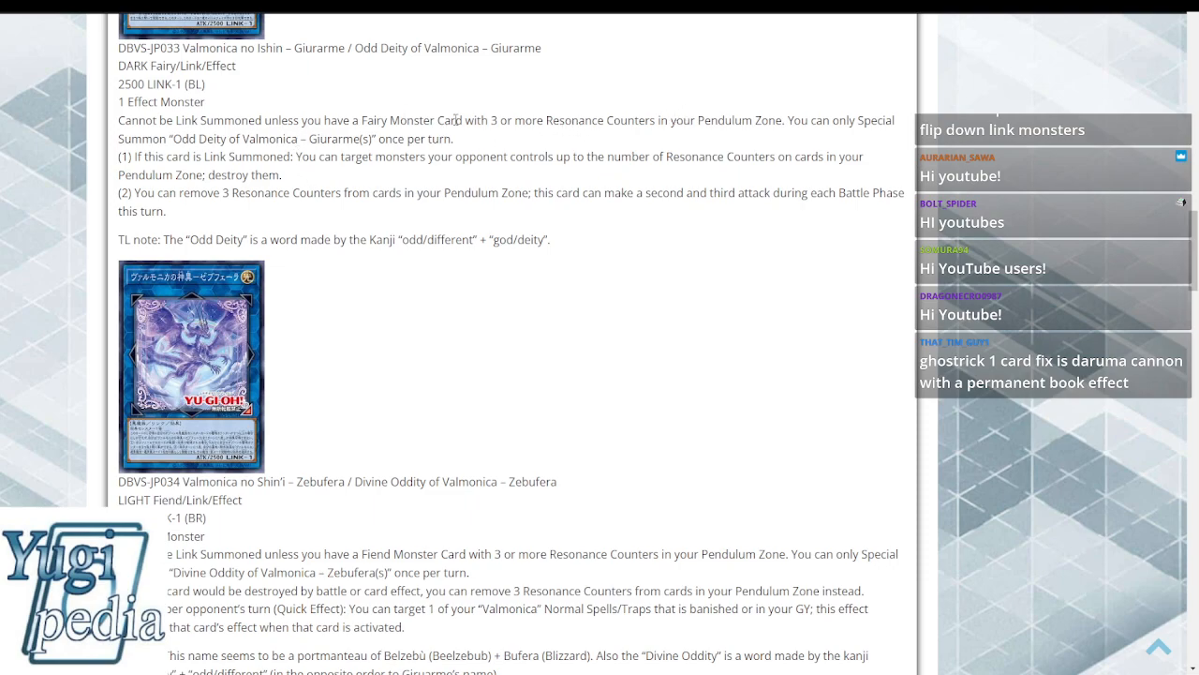
{"action": "left_click_drag", "start_coordinate": [373, 120], "coordinate": [560, 120]}
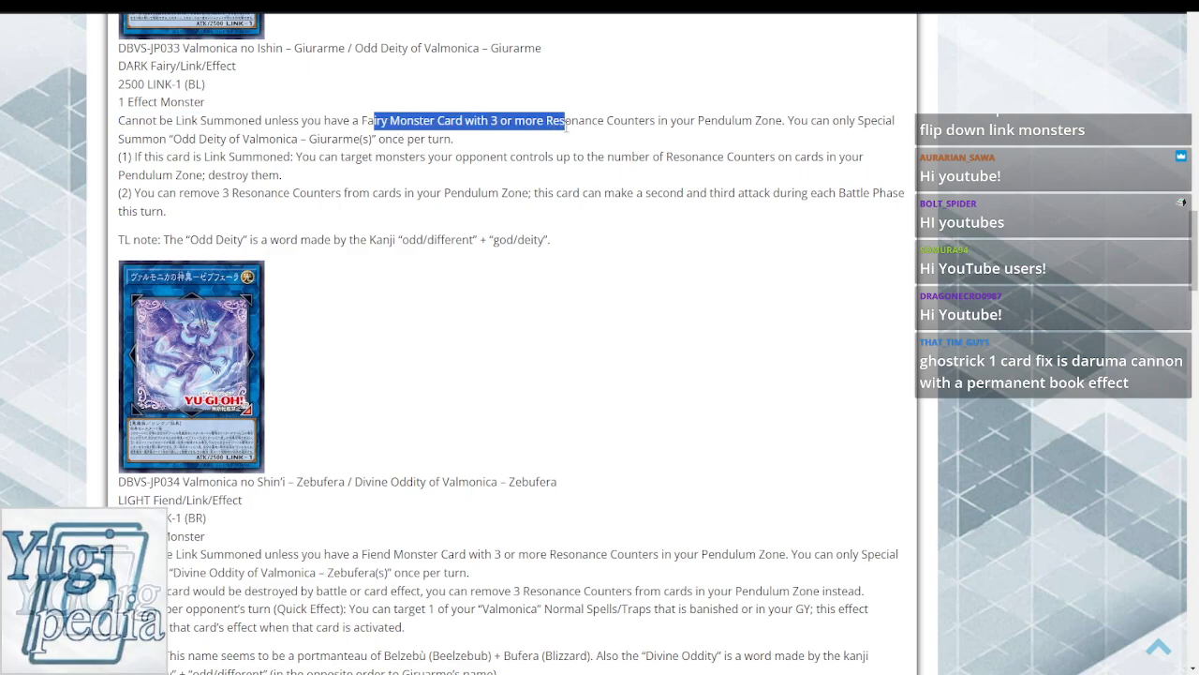
- Highlight Giurarme's effect (1) destroying opponent's monsters, showing its 'Odd Deity' note
{"action": "scroll", "scroll_direction": "down", "scroll_amount": 3}
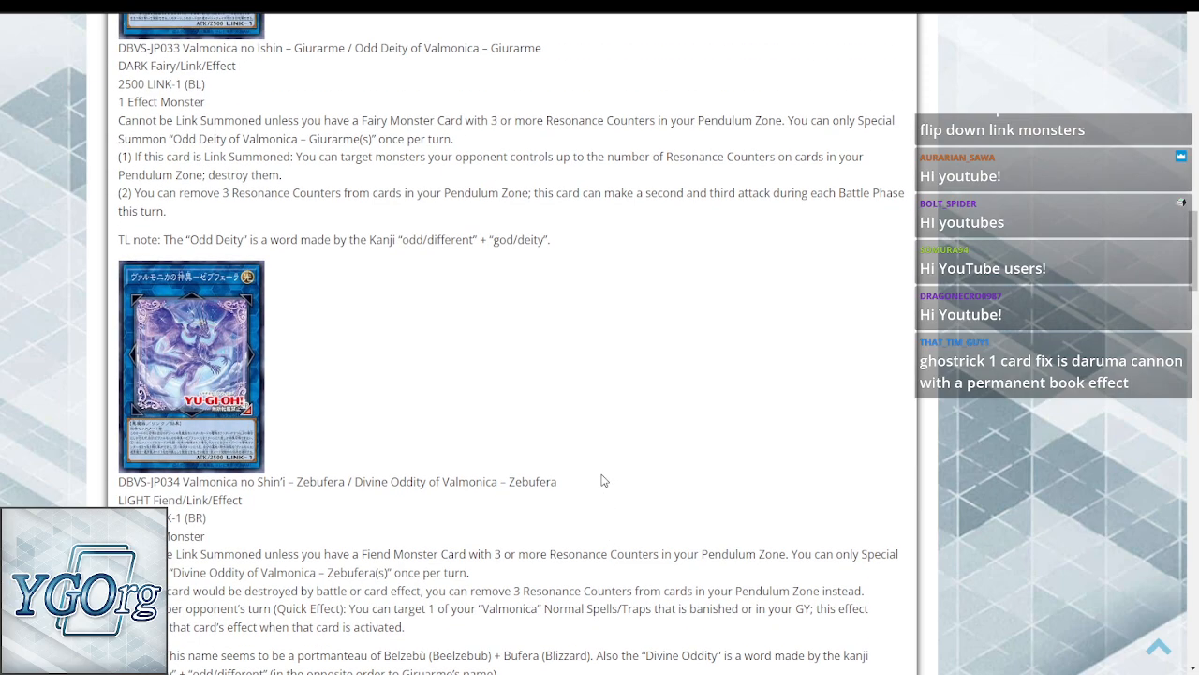
{"action": "left_click_drag", "start_coordinate": [138, 157], "coordinate": [342, 157]}
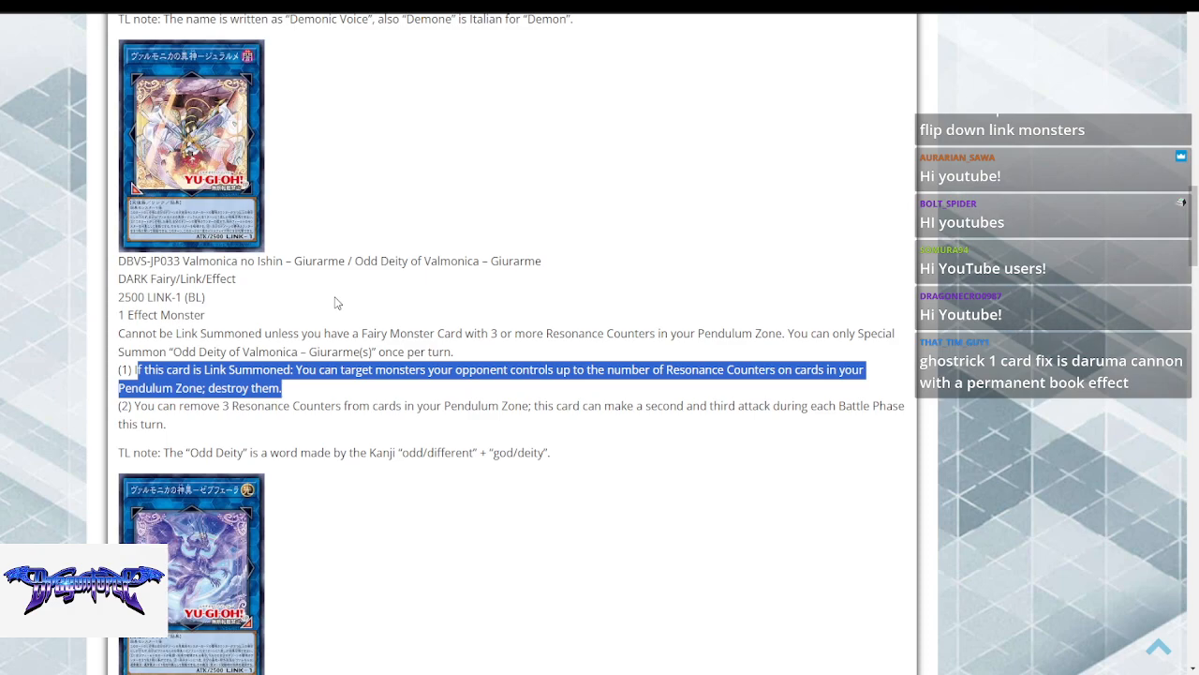
{"action": "scroll", "scroll_direction": "down", "scroll_amount": 3}
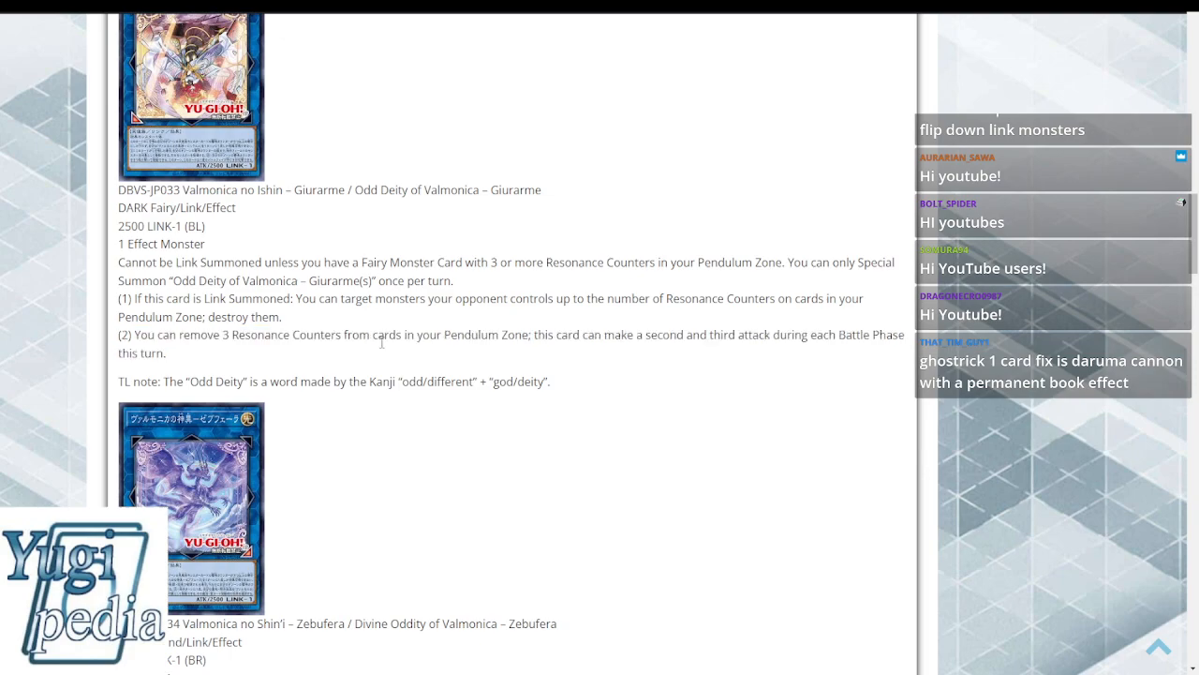
- Scroll past Zebufera and Angelic-Demonic Selector to Valmonica Versare's text and note
{"action": "scroll", "scroll_direction": "down", "scroll_amount": 3}
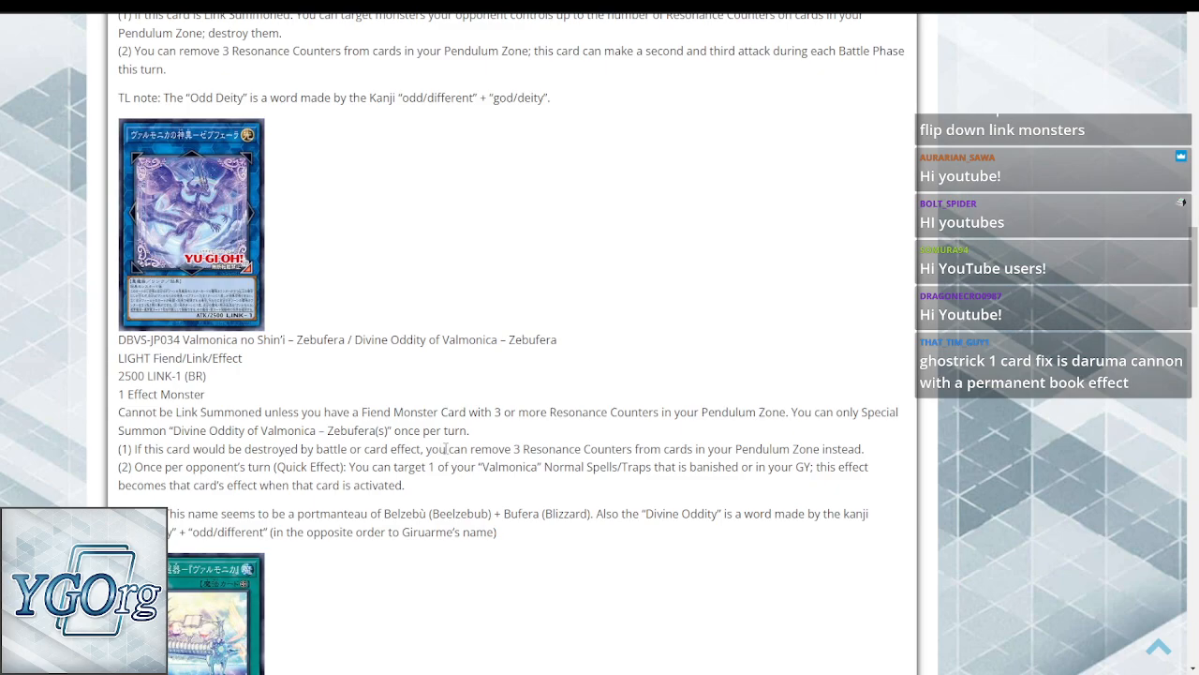
{"action": "mouse_move", "coordinate": [321, 462]}
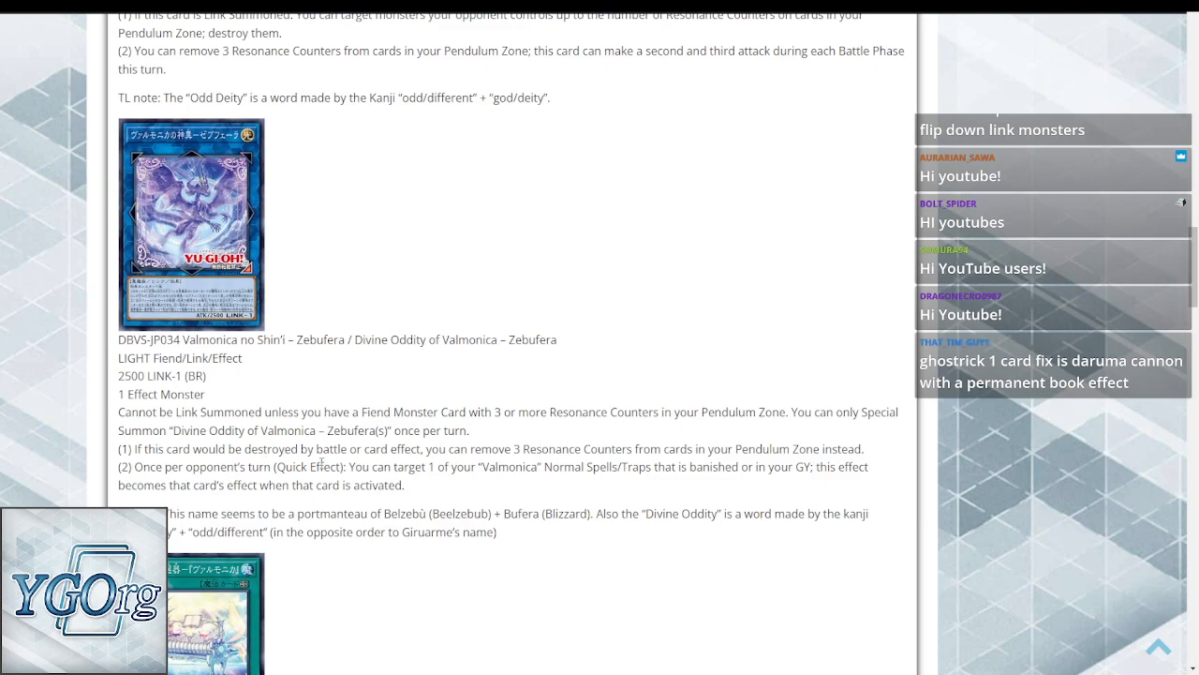
{"action": "mouse_move", "coordinate": [471, 483]}
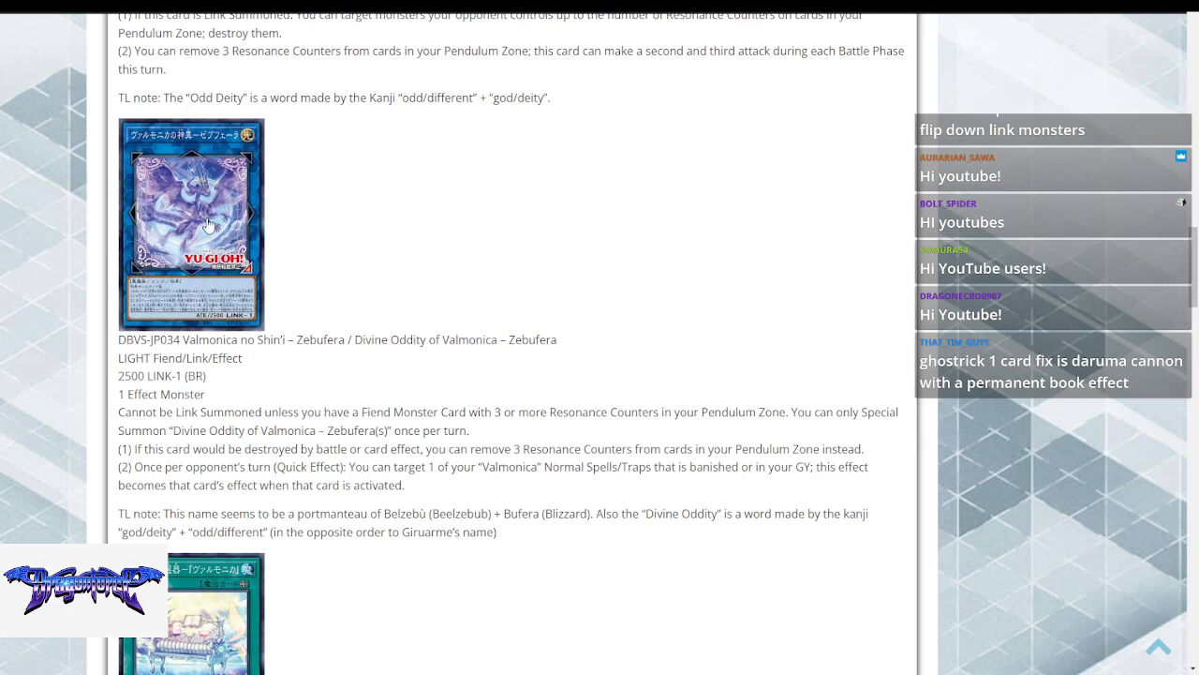
{"action": "scroll", "scroll_direction": "down", "scroll_amount": 3}
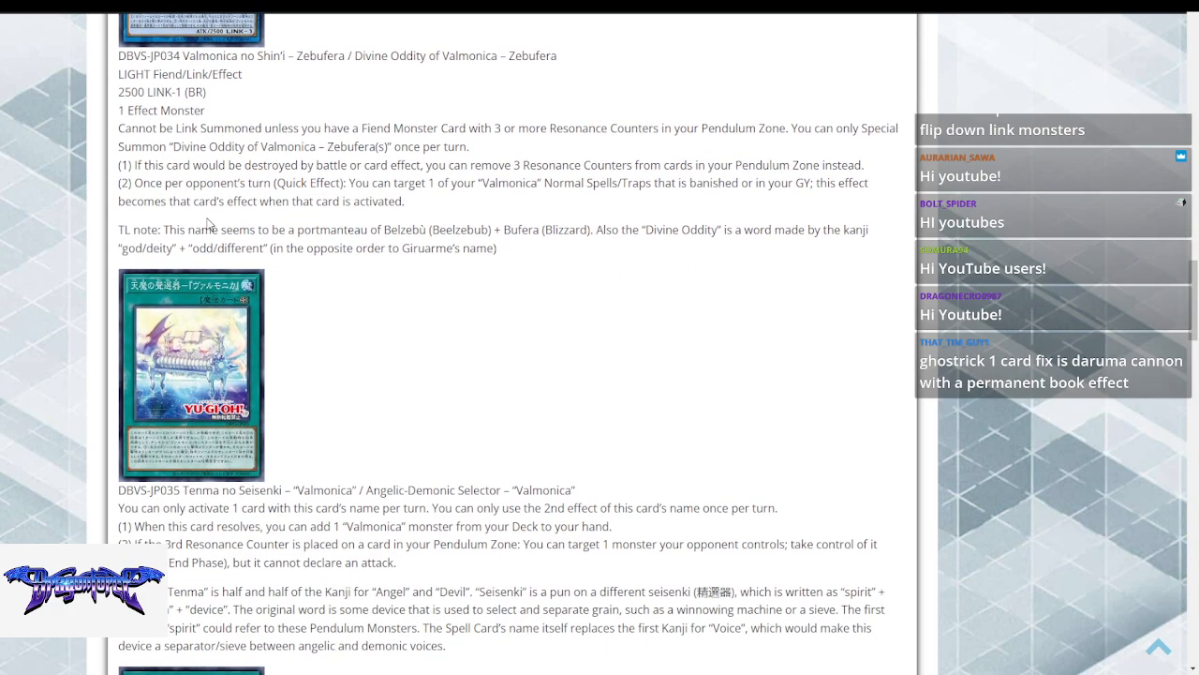
{"action": "scroll", "scroll_direction": "up", "scroll_amount": 3}
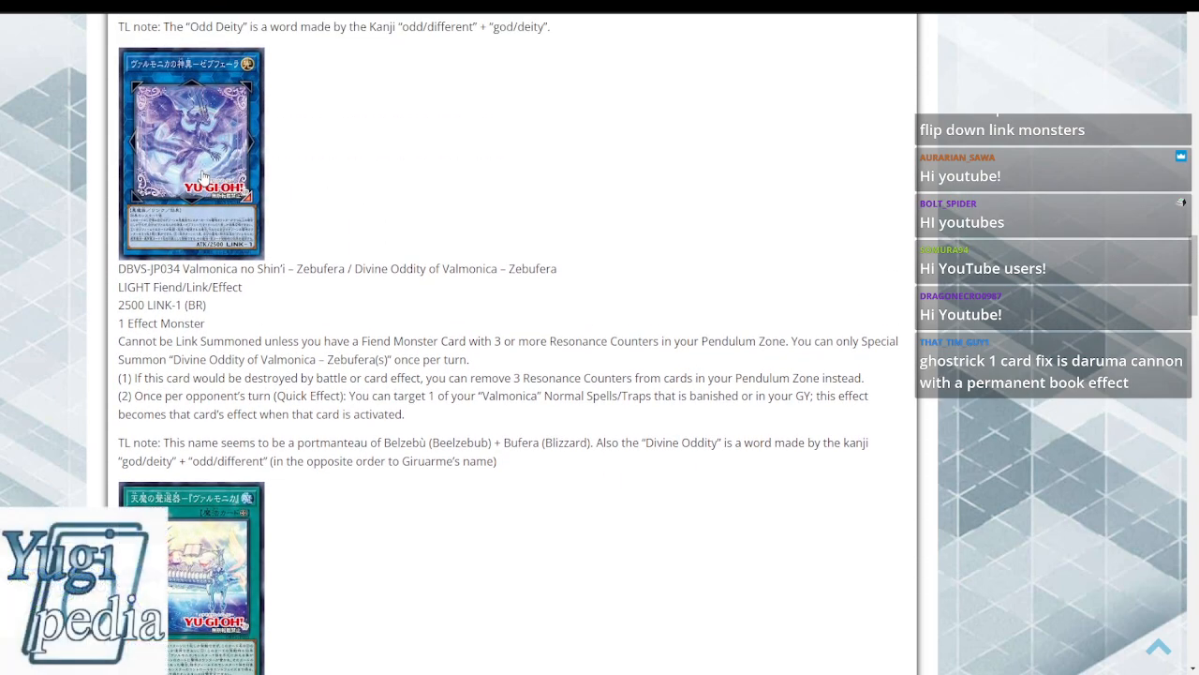
{"action": "scroll", "scroll_direction": "down", "scroll_amount": 3}
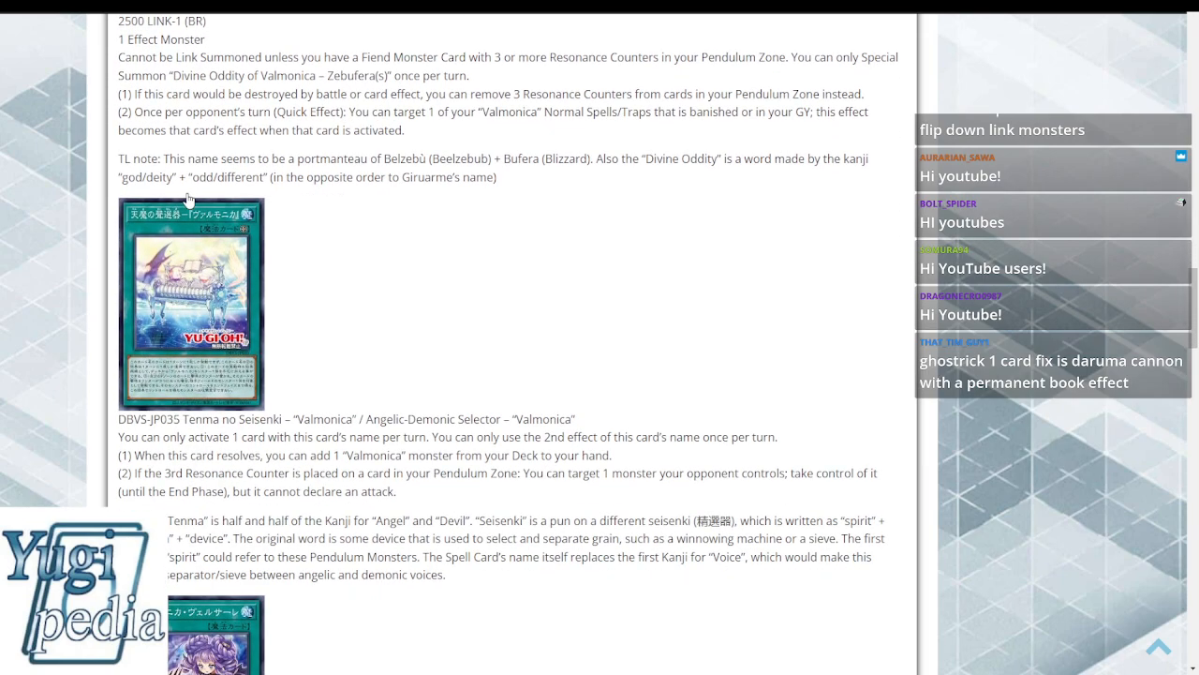
{"action": "scroll", "scroll_direction": "down", "scroll_amount": 3}
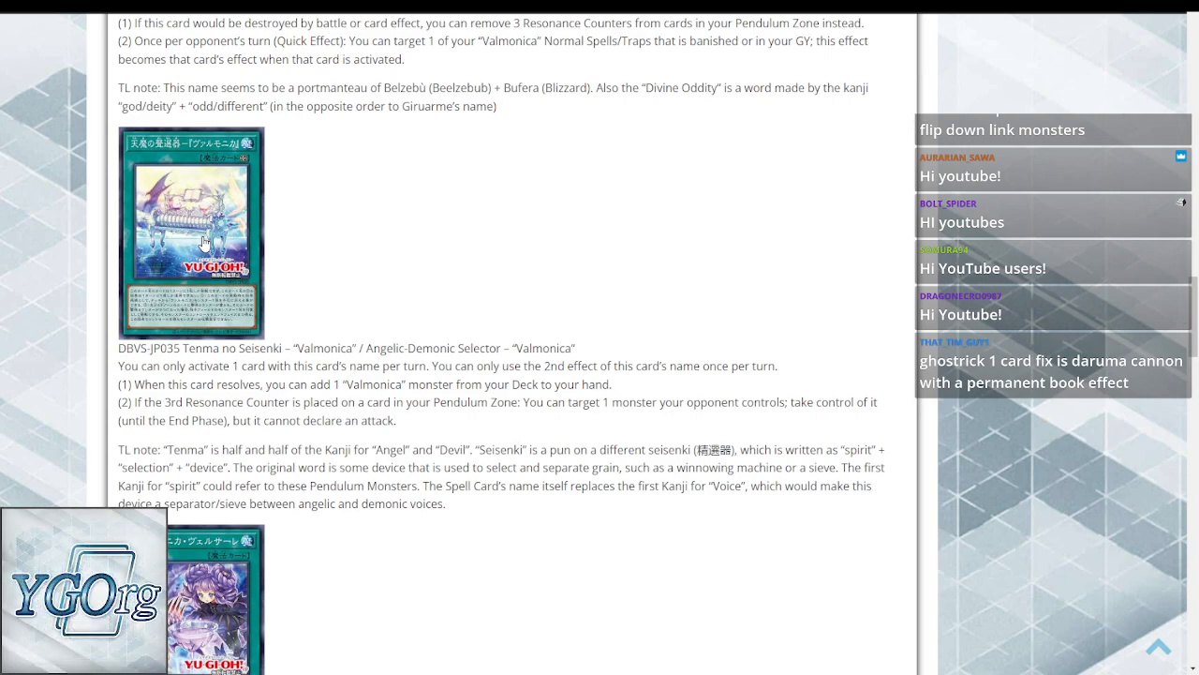
{"action": "mouse_move", "coordinate": [206, 416]}
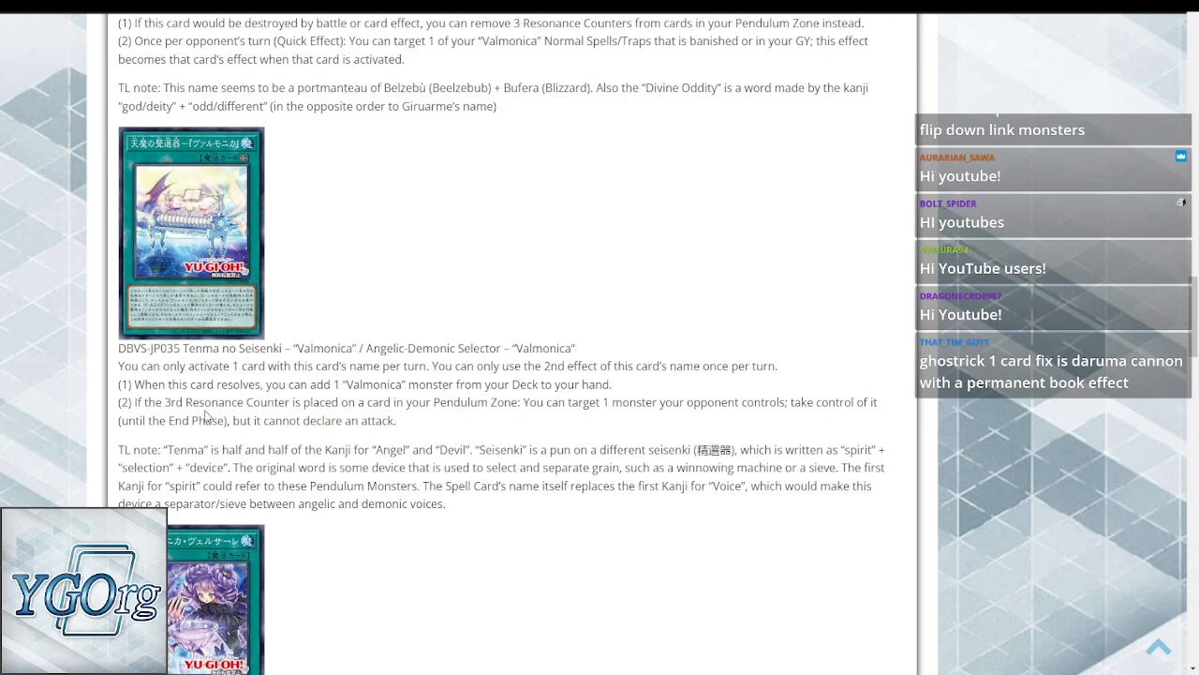
{"action": "mouse_move", "coordinate": [529, 430]}
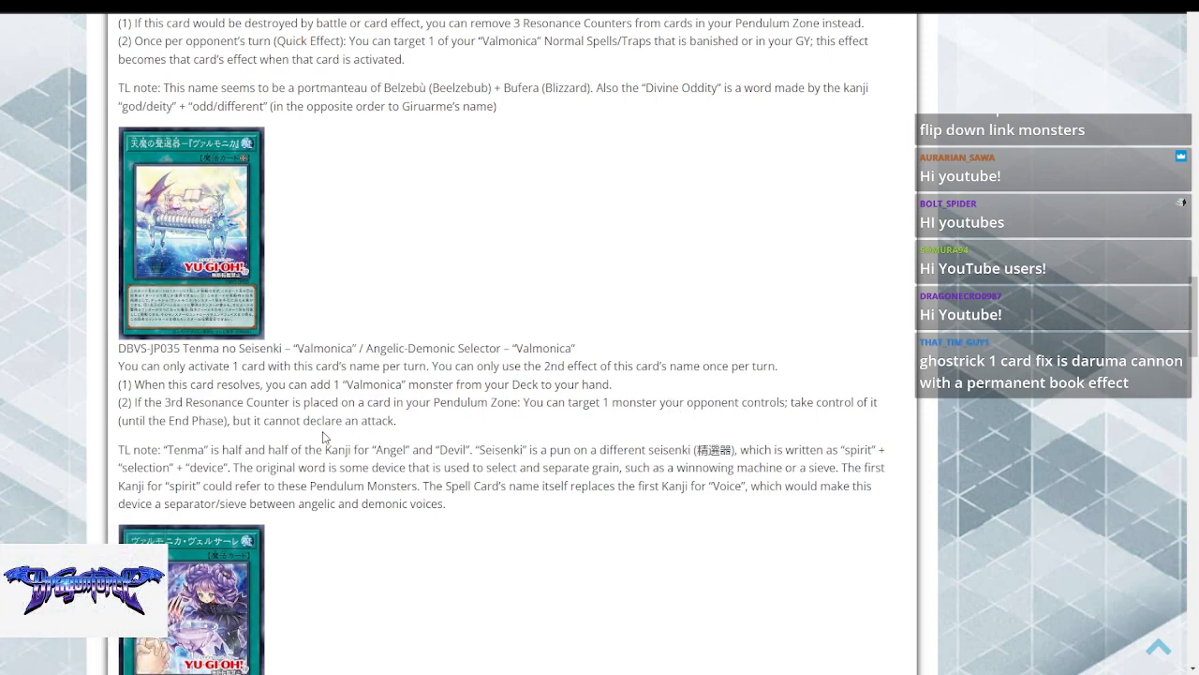
{"action": "mouse_move", "coordinate": [309, 419]}
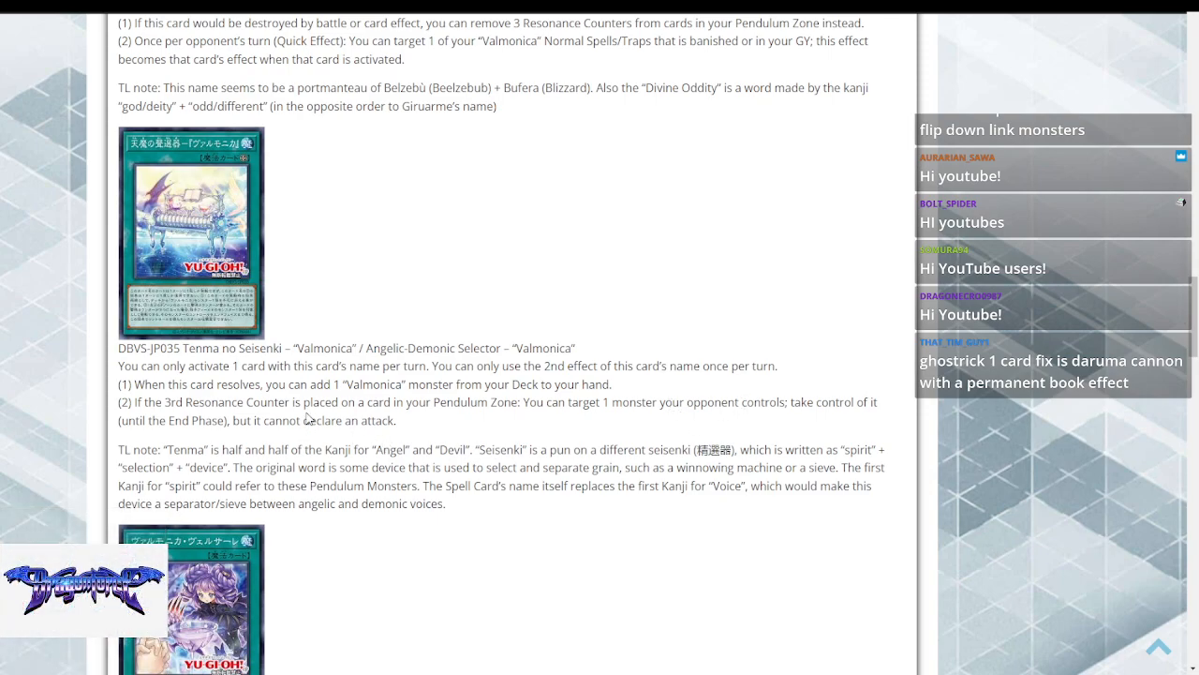
{"action": "scroll", "scroll_direction": "down", "scroll_amount": 3}
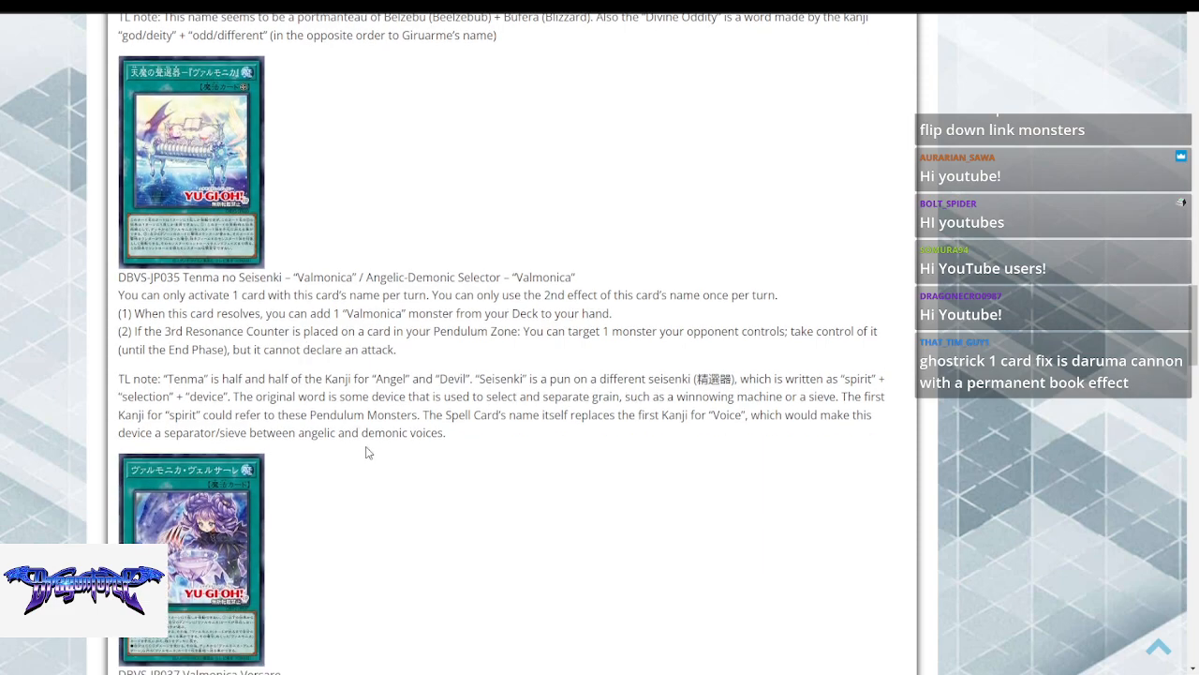
{"action": "scroll", "scroll_direction": "down", "scroll_amount": 3}
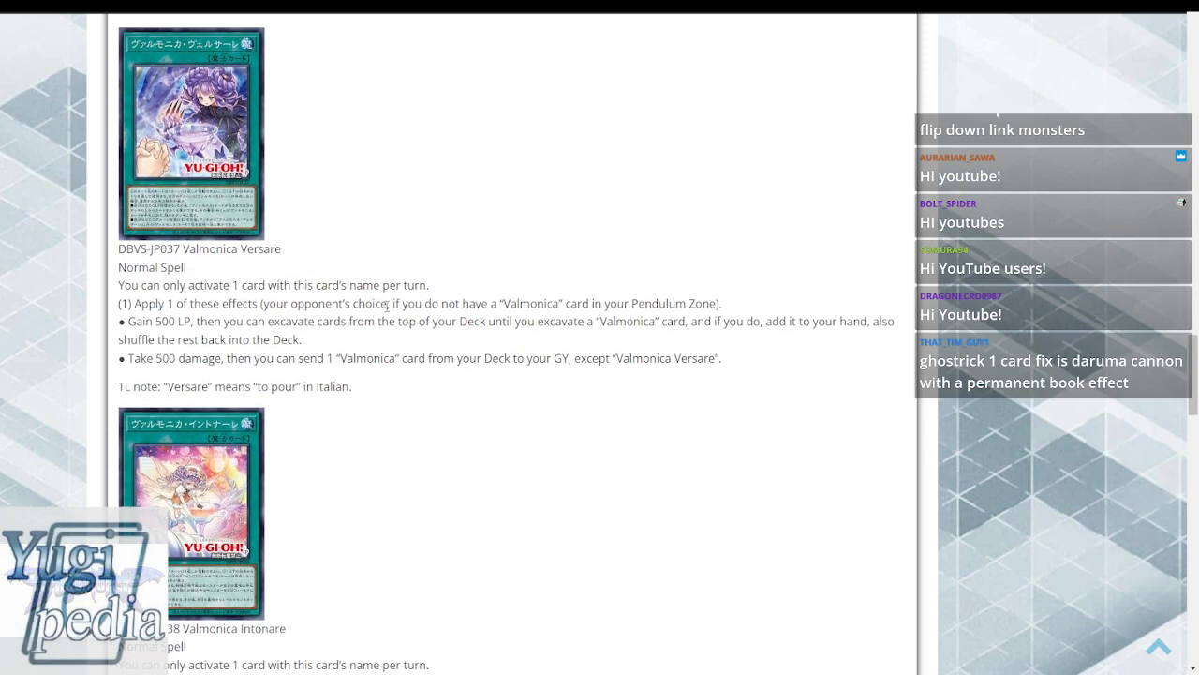
{"action": "mouse_move", "coordinate": [236, 259]}
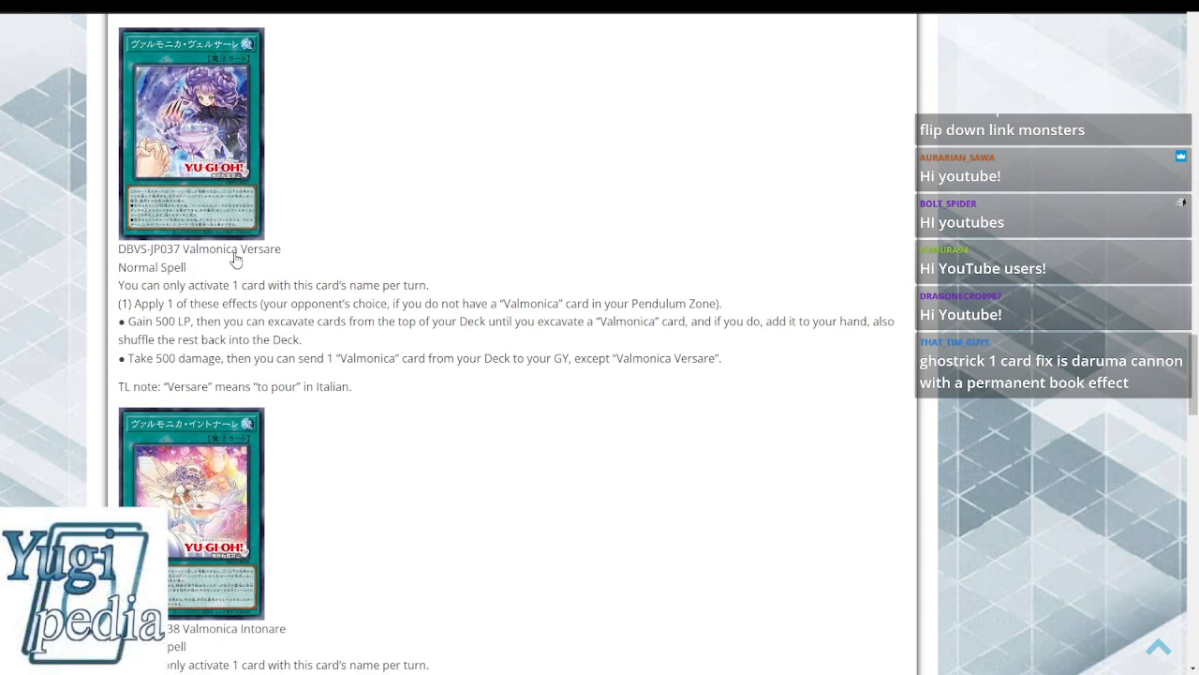
{"action": "mouse_move", "coordinate": [197, 185]}
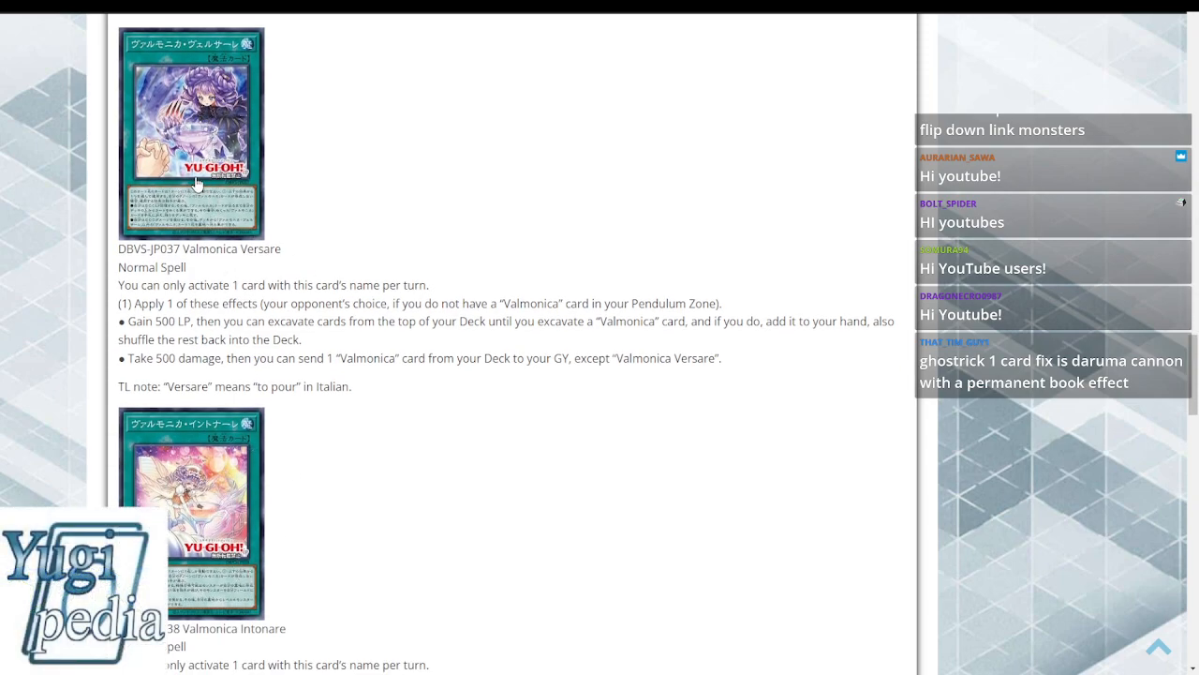
{"action": "mouse_move", "coordinate": [255, 322]}
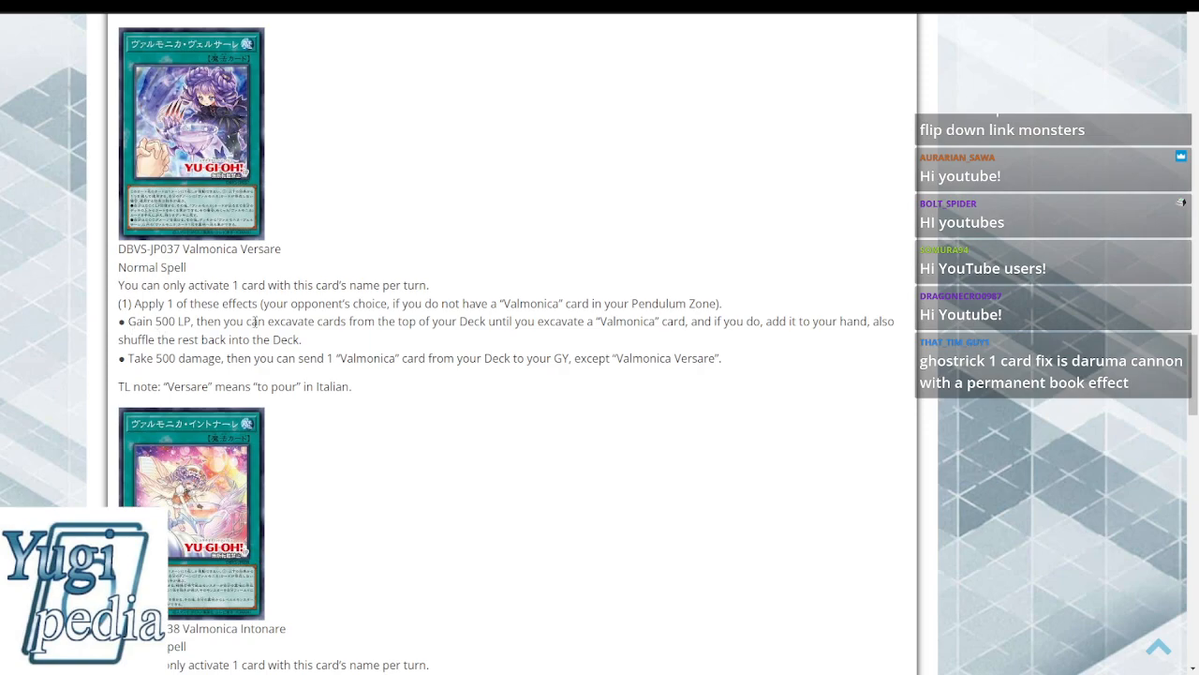
{"action": "mouse_move", "coordinate": [380, 324]}
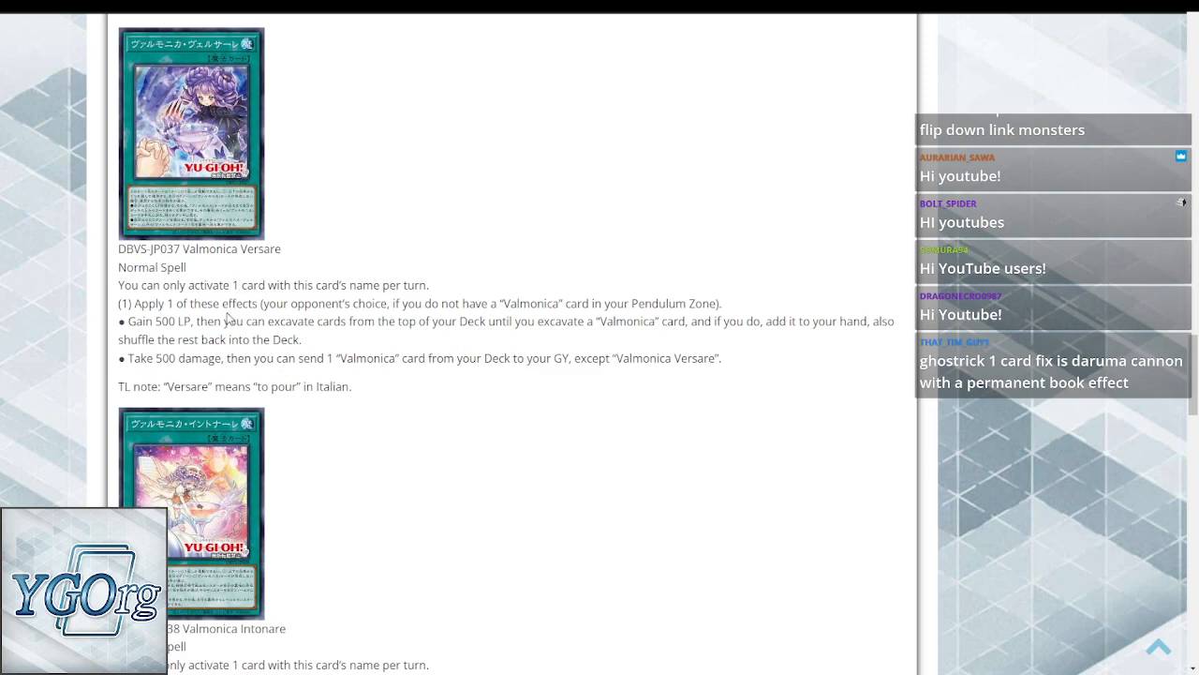
- Bring Valmonica Versare's full effect text into view and double-click within it
{"action": "scroll", "scroll_direction": "down", "scroll_amount": 3}
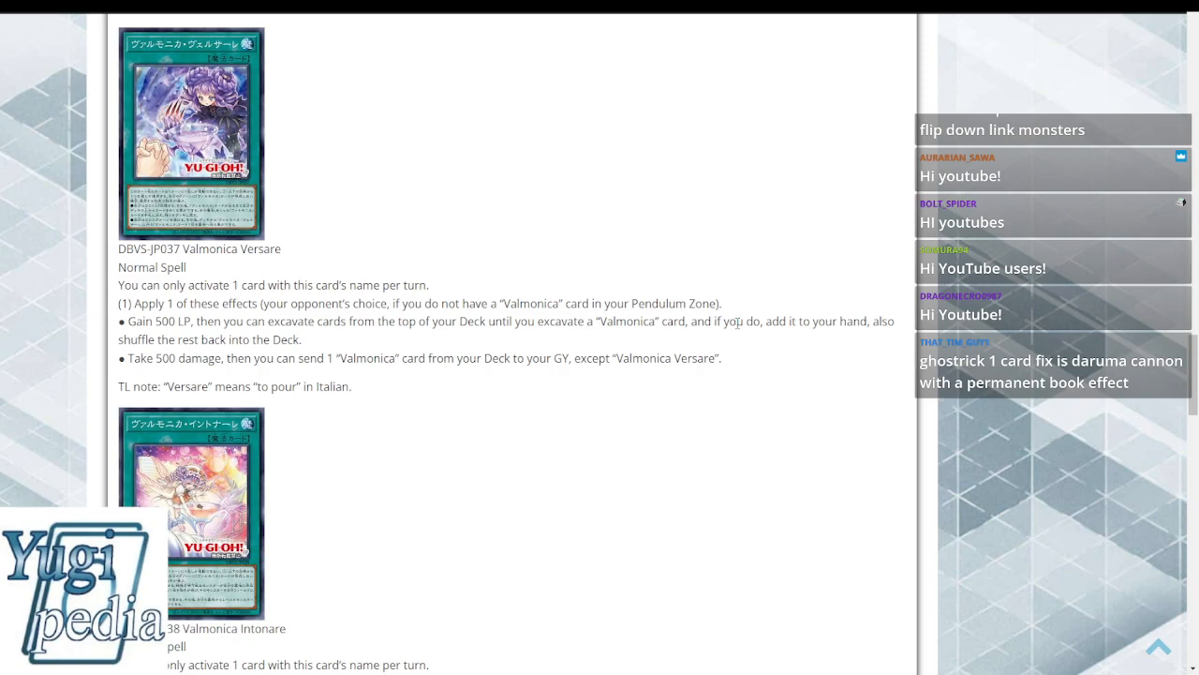
{"action": "mouse_move", "coordinate": [343, 352]}
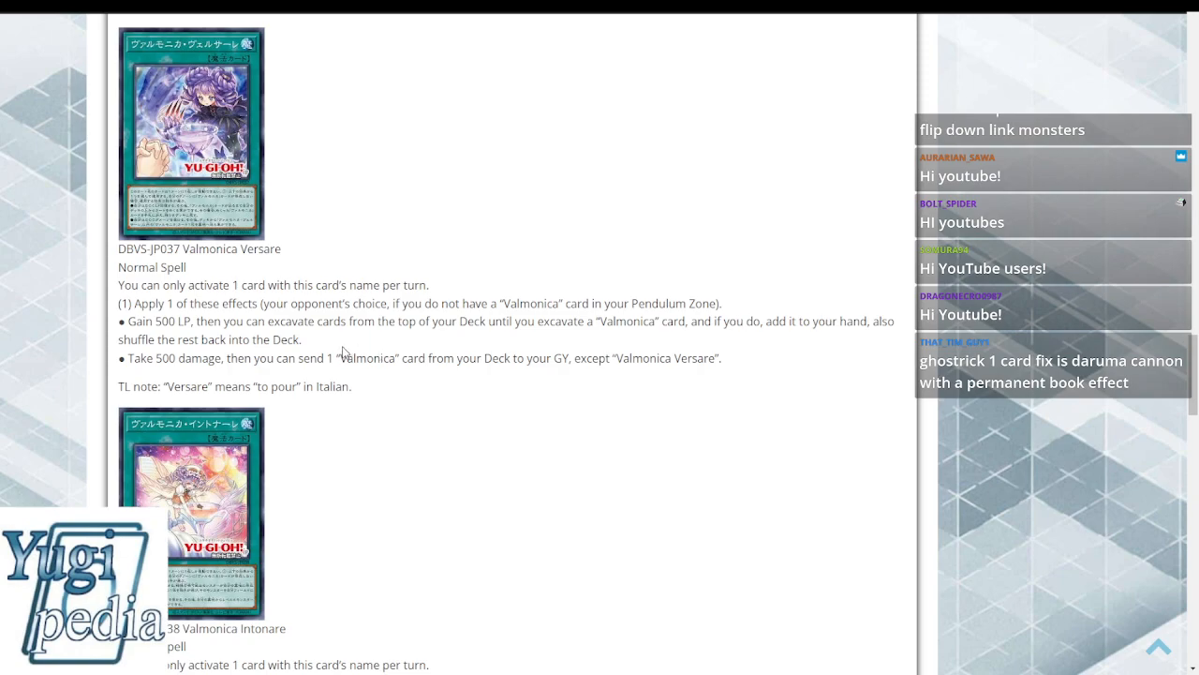
{"action": "double_click", "coordinate": [173, 358]}
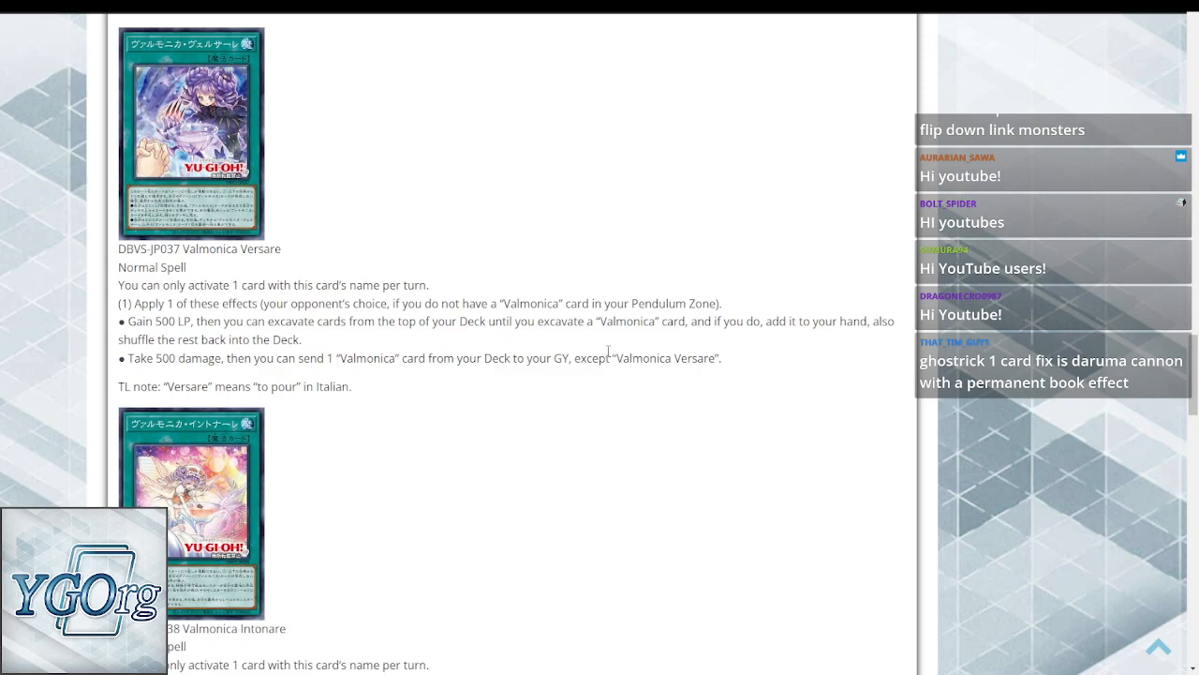
- Highlight Valmonica Intonare's 'add 1 Level 4 monster from your GY to your hand' text
{"action": "scroll", "scroll_direction": "down", "scroll_amount": 3}
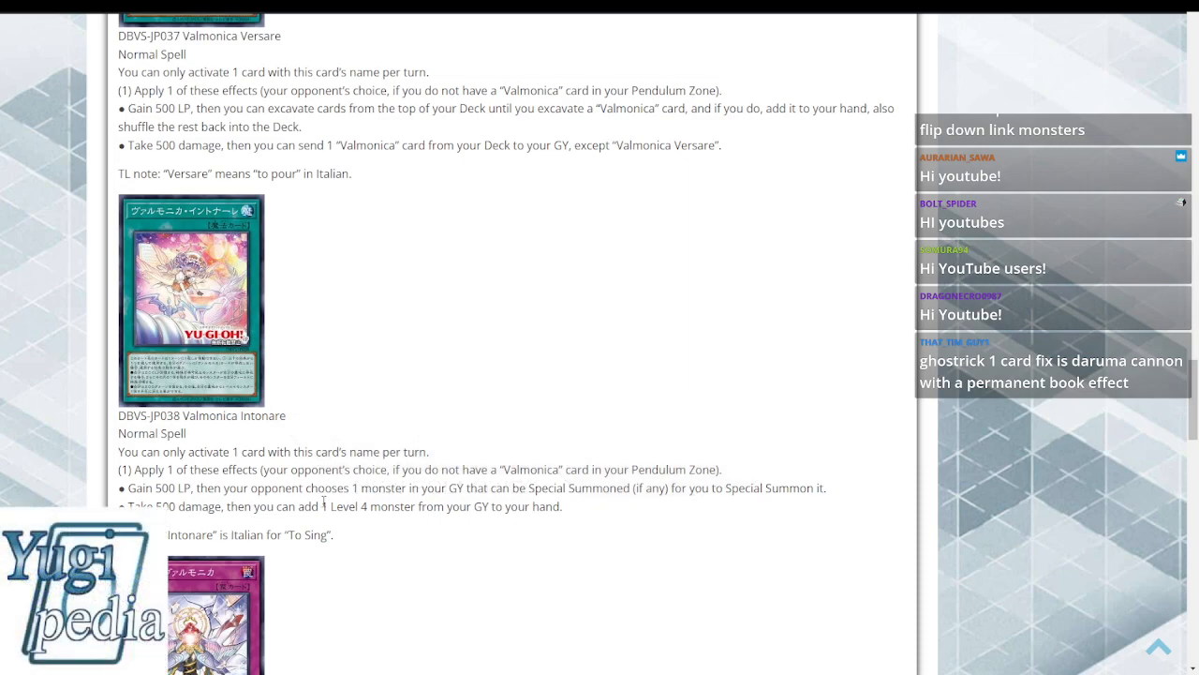
{"action": "left_click_drag", "start_coordinate": [319, 506], "coordinate": [565, 506]}
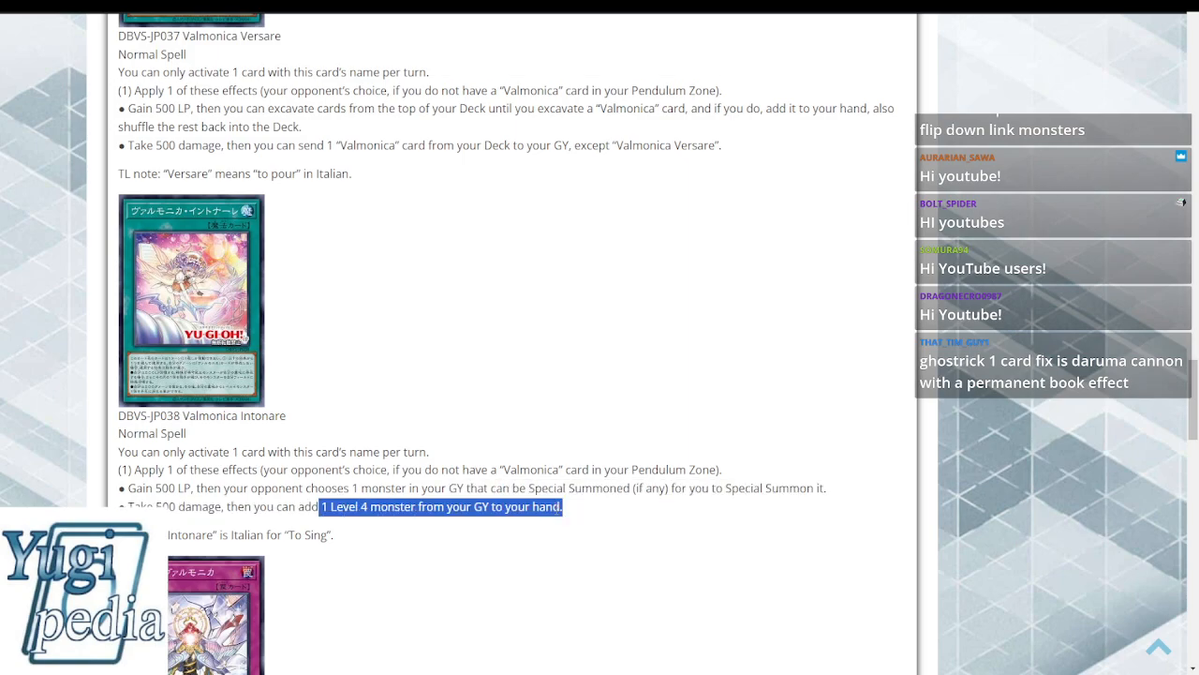
- Scroll to DBVS-JP039 Valmonica of the Guiding Rhythm's full entry and translation note
{"action": "scroll", "scroll_direction": "down", "scroll_amount": 3}
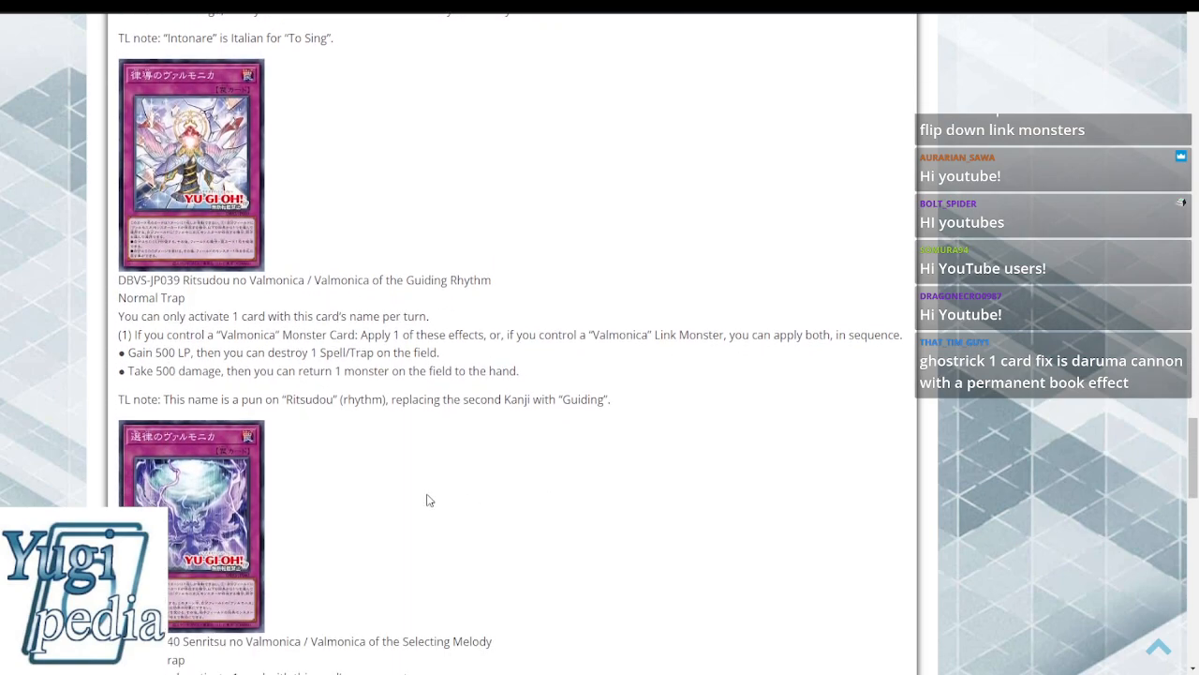
{"action": "scroll", "scroll_direction": "down", "scroll_amount": 3}
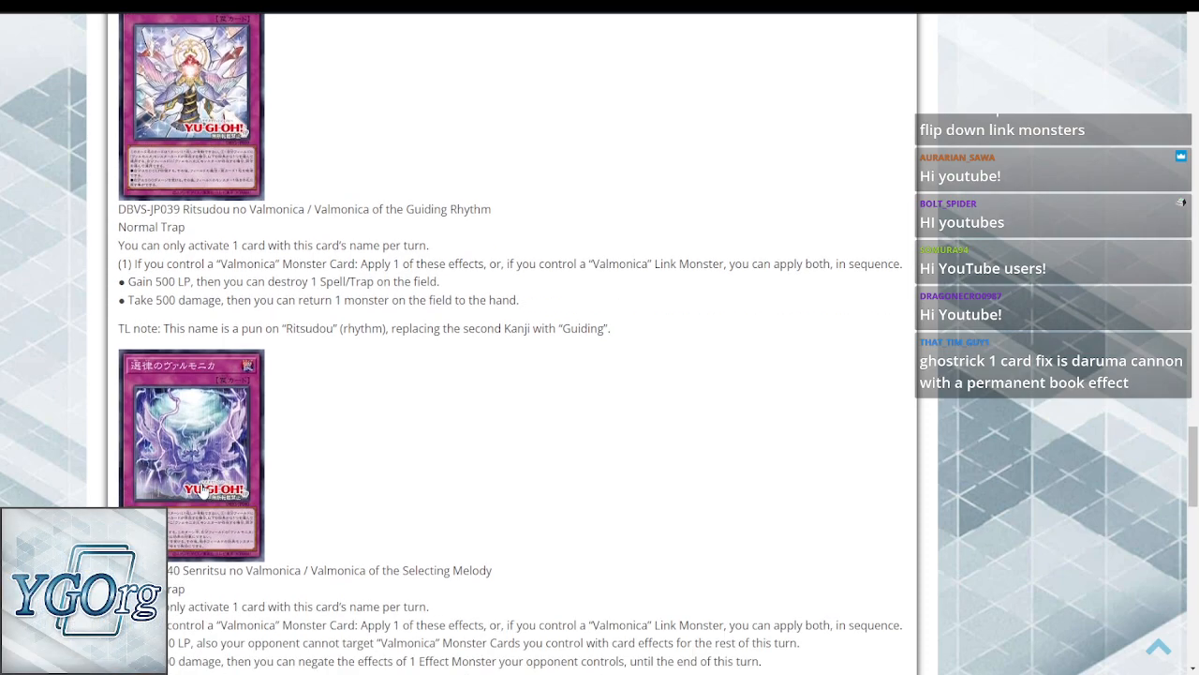
{"action": "mouse_move", "coordinate": [357, 403]}
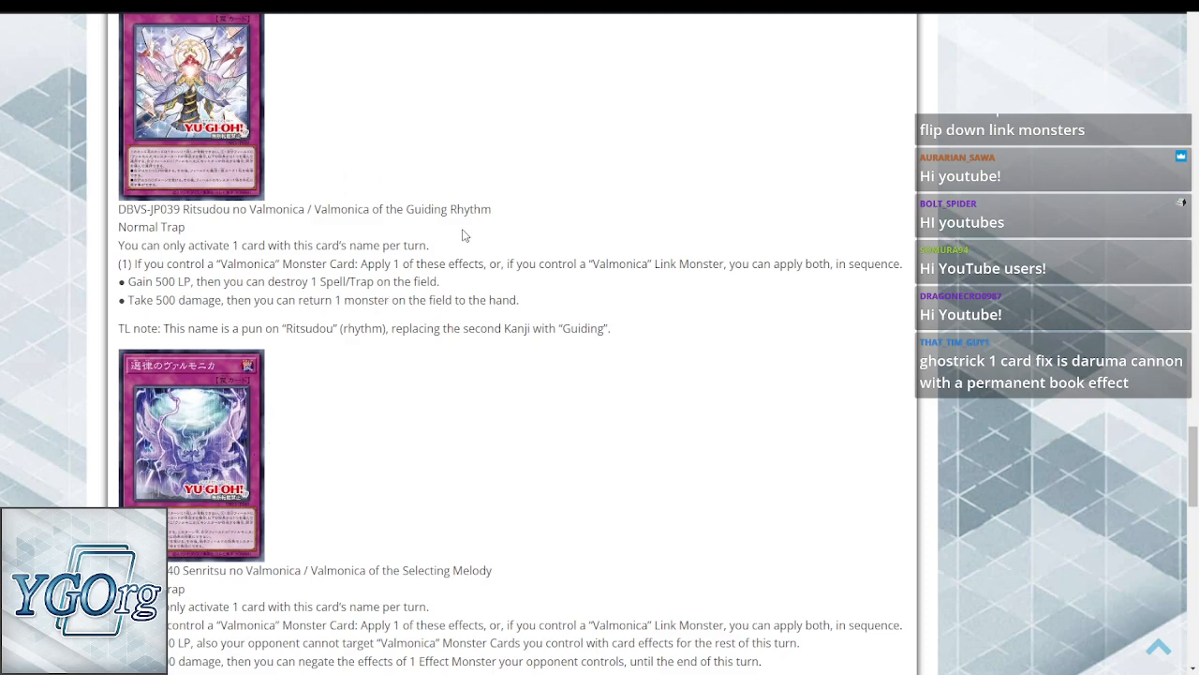
{"action": "scroll", "scroll_direction": "down", "scroll_amount": 3}
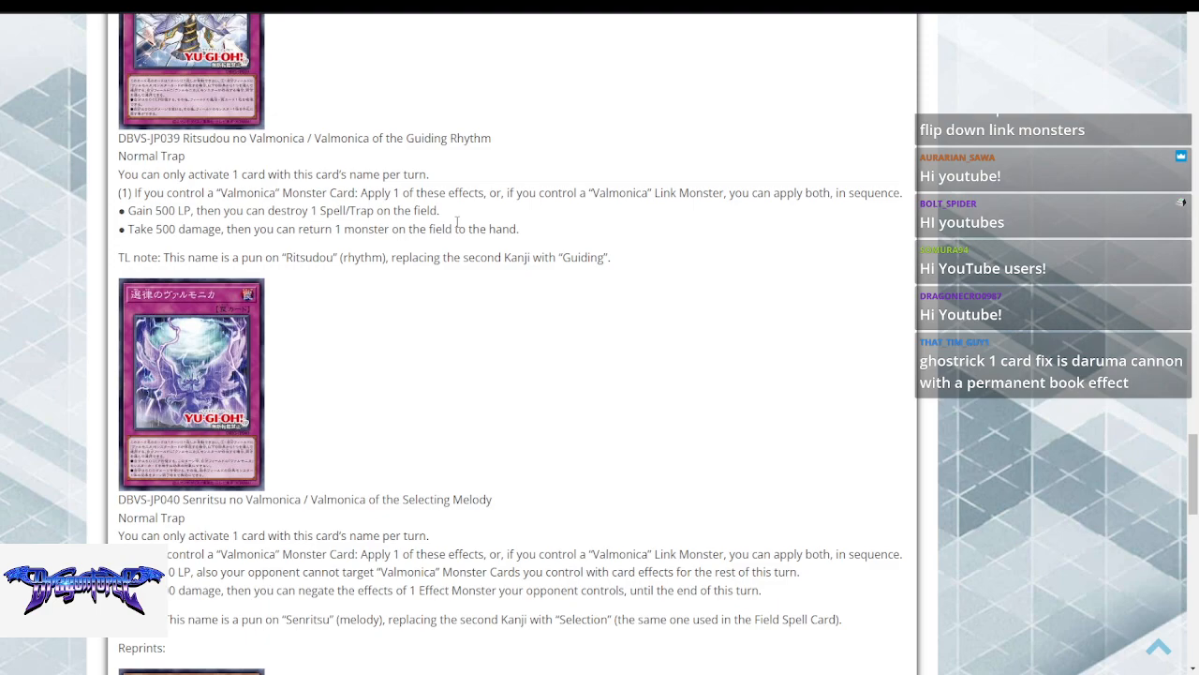
{"action": "scroll", "scroll_direction": "down", "scroll_amount": 3}
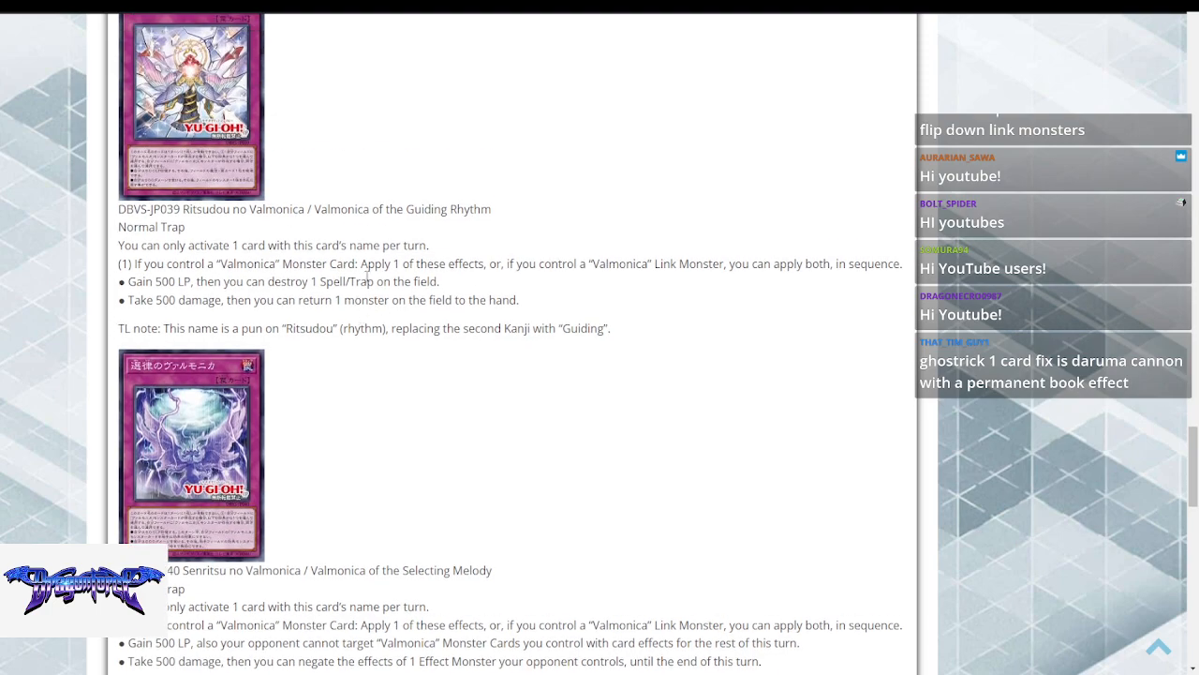
{"action": "mouse_move", "coordinate": [640, 260]}
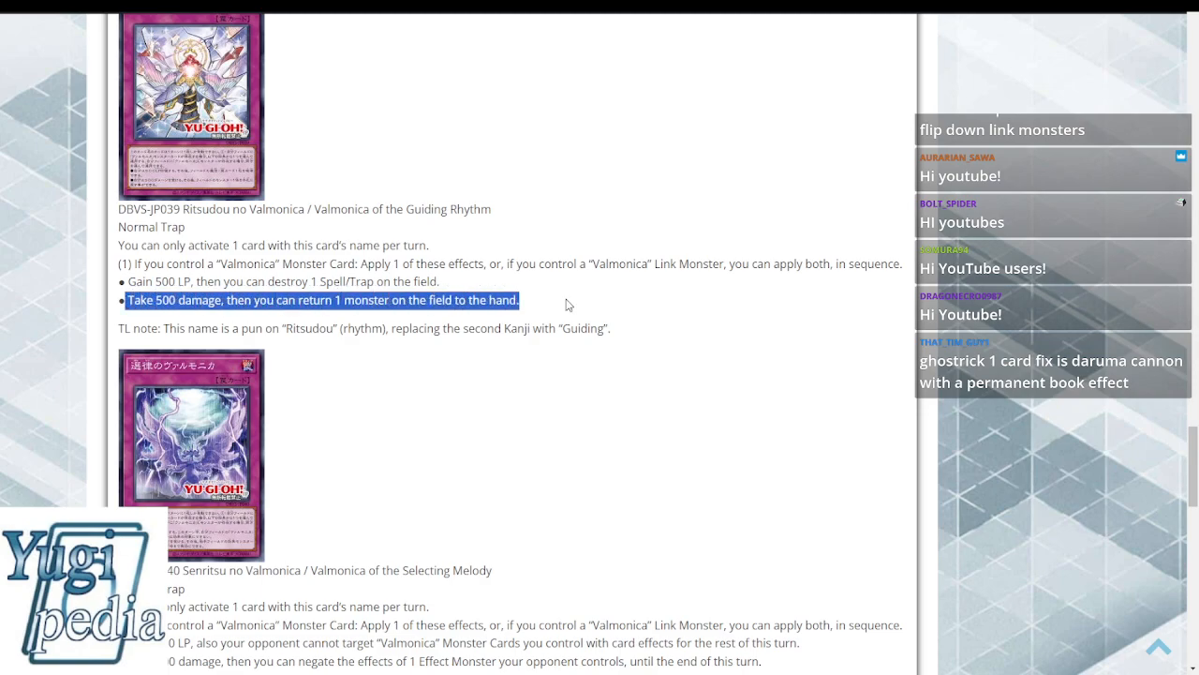
- Highlight Selecting Melody's card text from Normal Trap through its last effect bullet
{"action": "scroll", "scroll_direction": "down", "scroll_amount": 3}
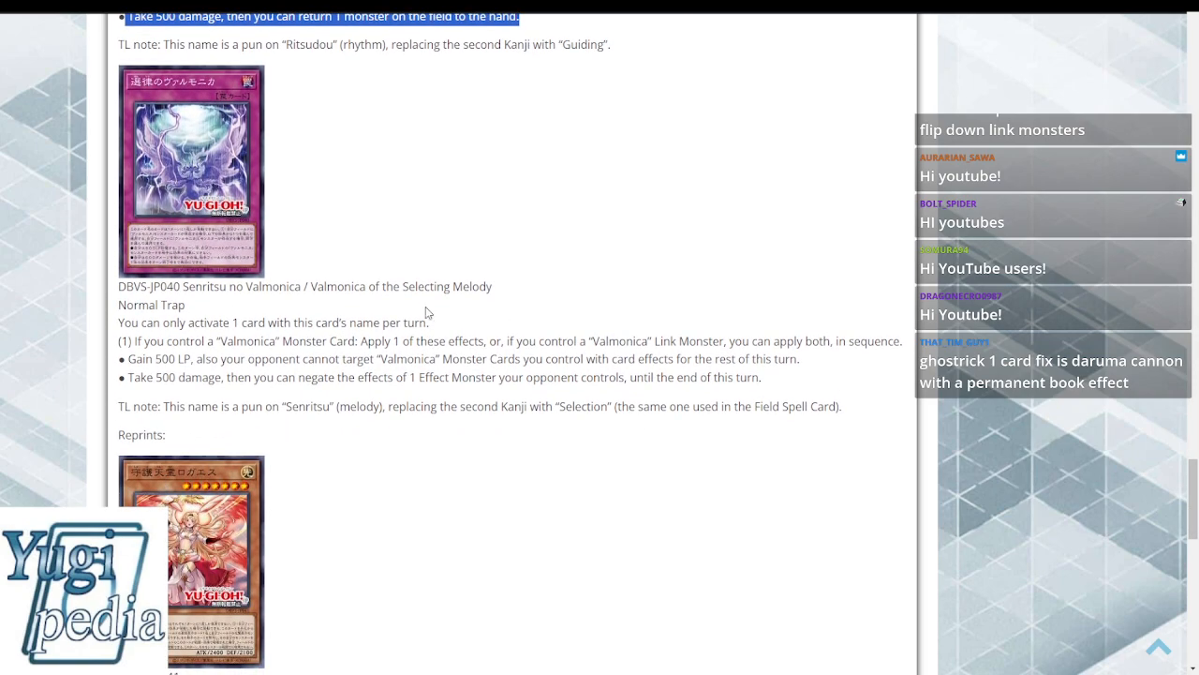
{"action": "scroll", "scroll_direction": "down", "scroll_amount": 3}
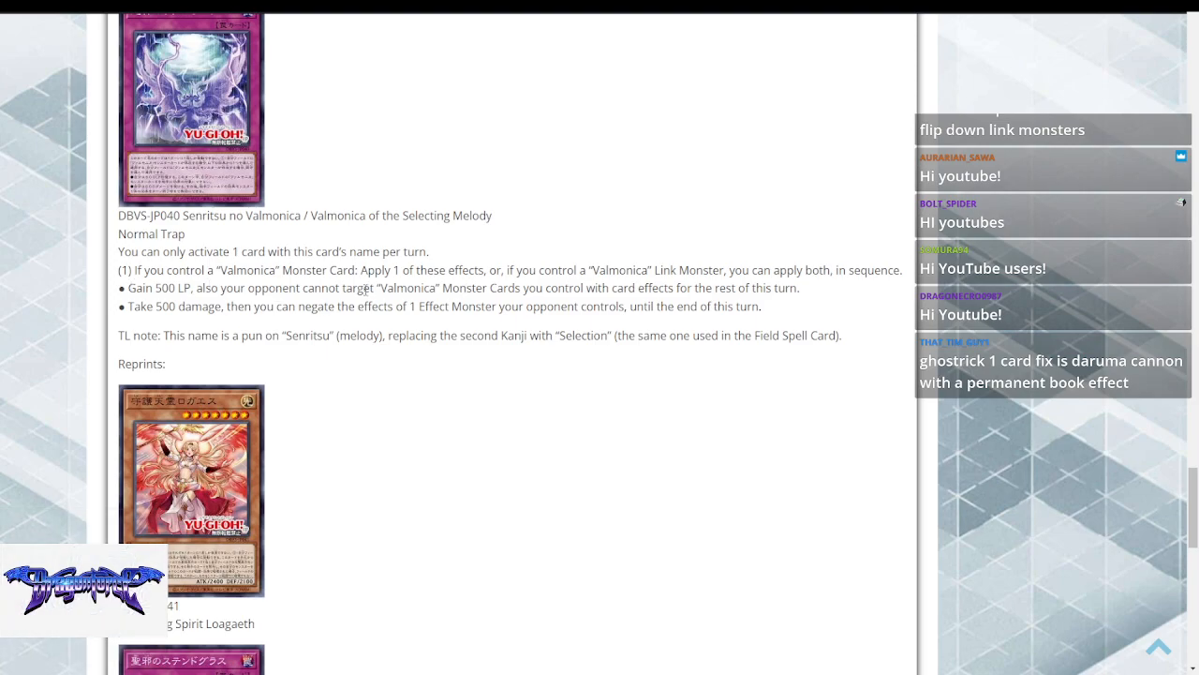
{"action": "mouse_move", "coordinate": [676, 280]}
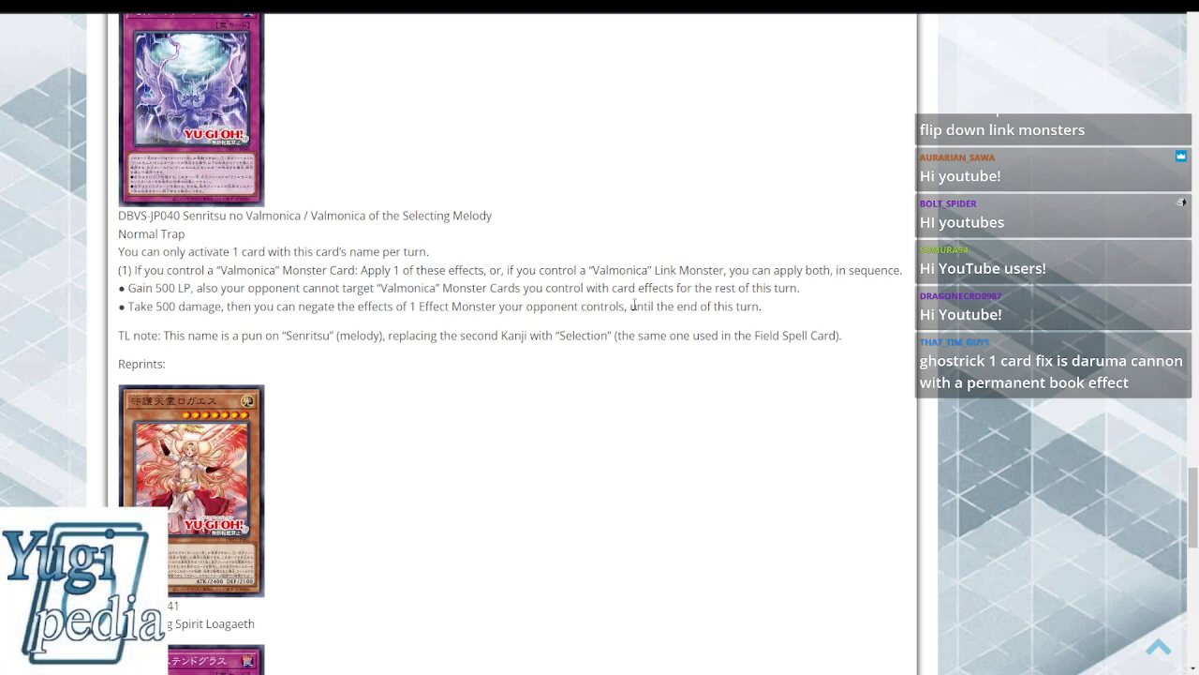
{"action": "left_click_drag", "start_coordinate": [239, 287], "coordinate": [762, 306]}
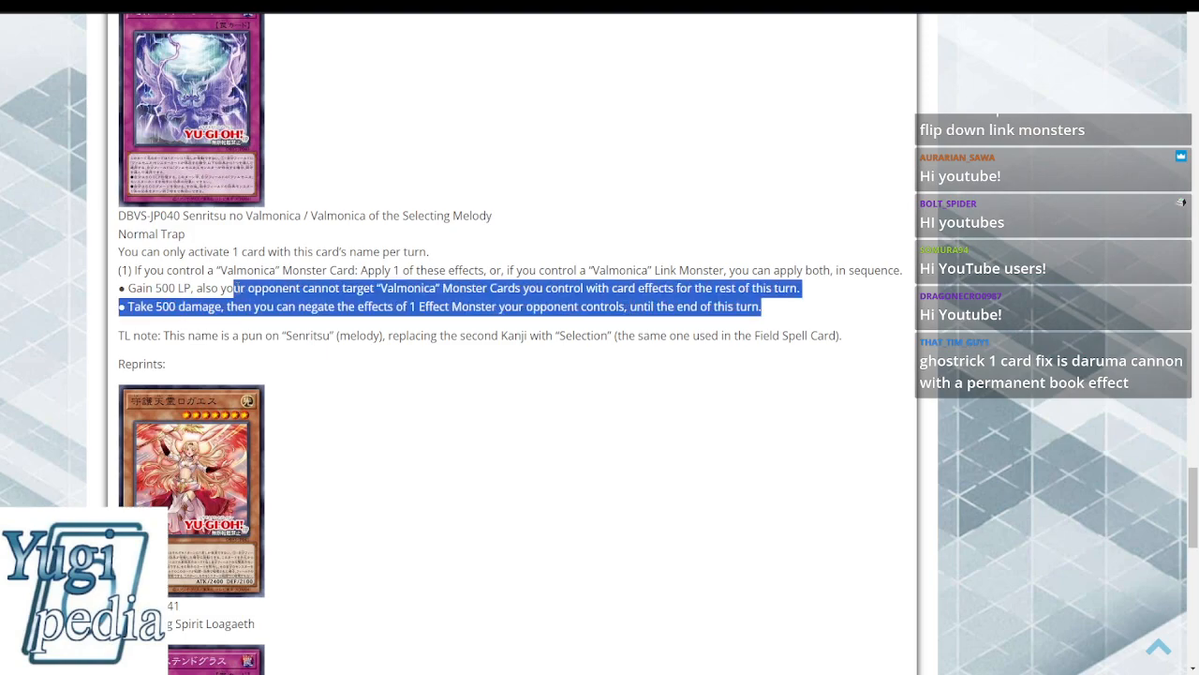
{"action": "scroll", "scroll_direction": "down", "scroll_amount": 3}
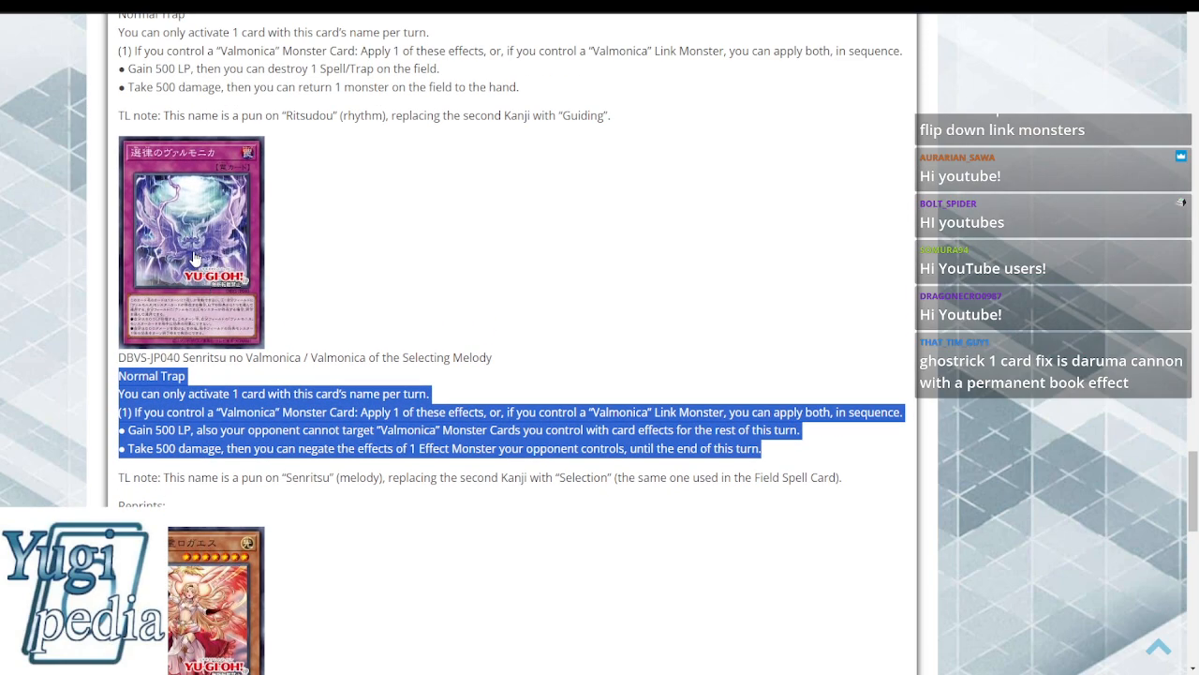
- Scroll the page toward the '[DBVS] Valmonica Angle and Debiru' title and header image
{"action": "scroll", "scroll_direction": "down", "scroll_amount": 3}
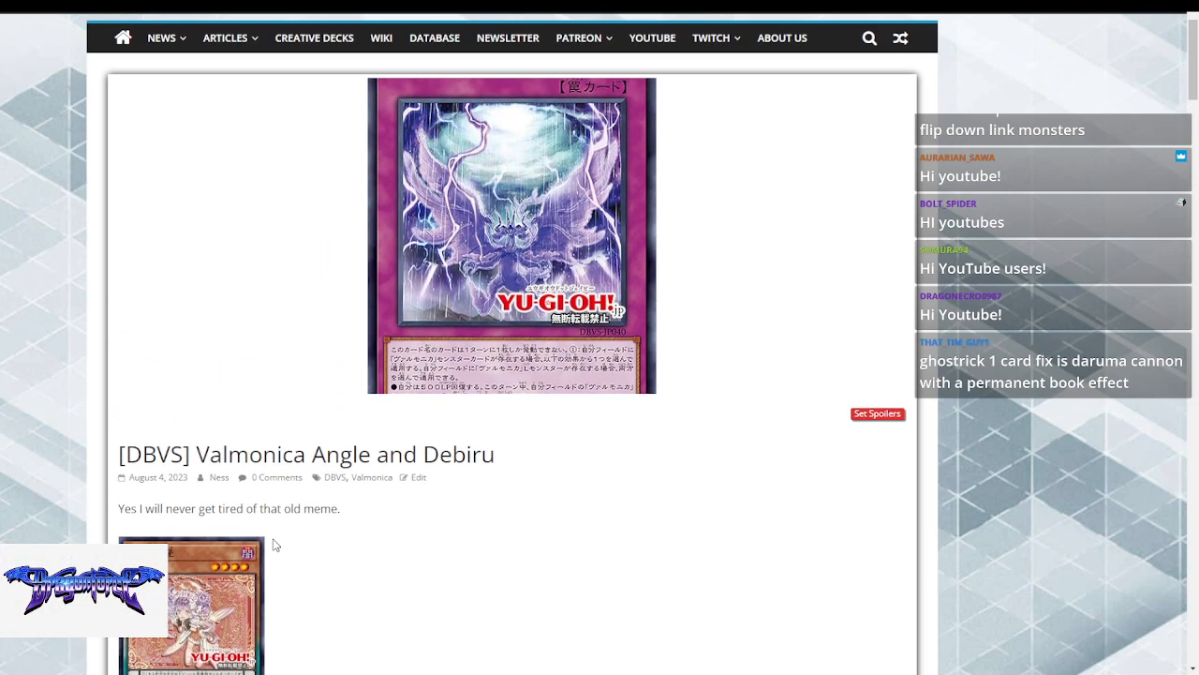
{"action": "mouse_move", "coordinate": [312, 446]}
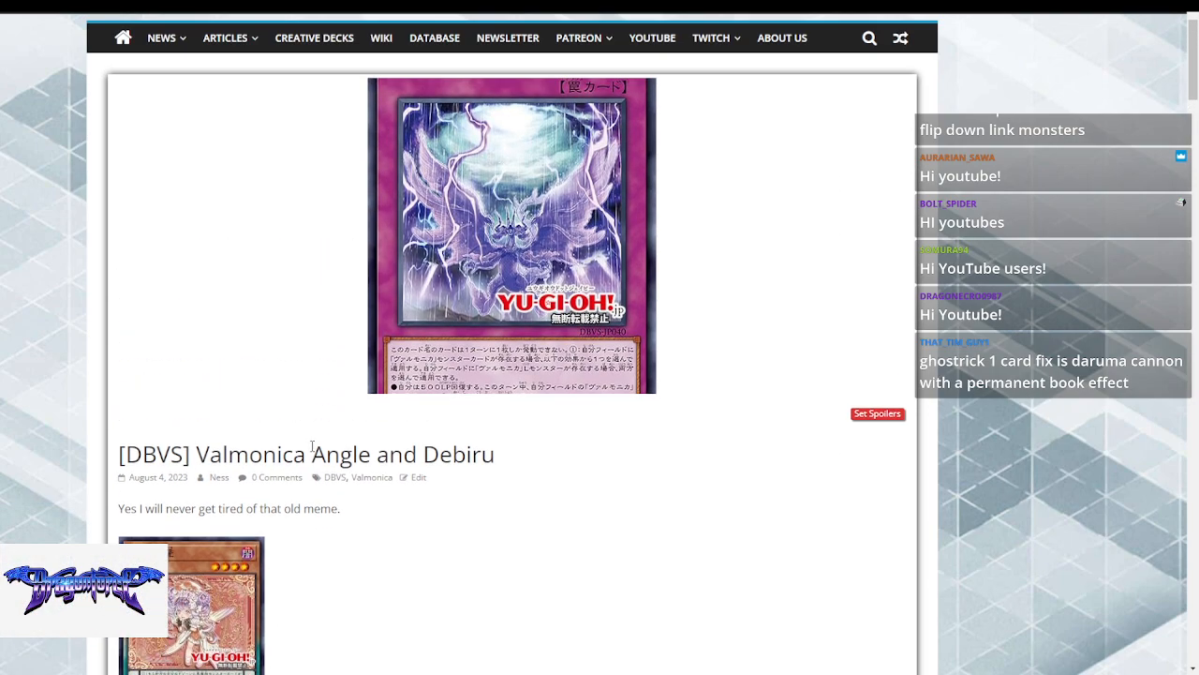